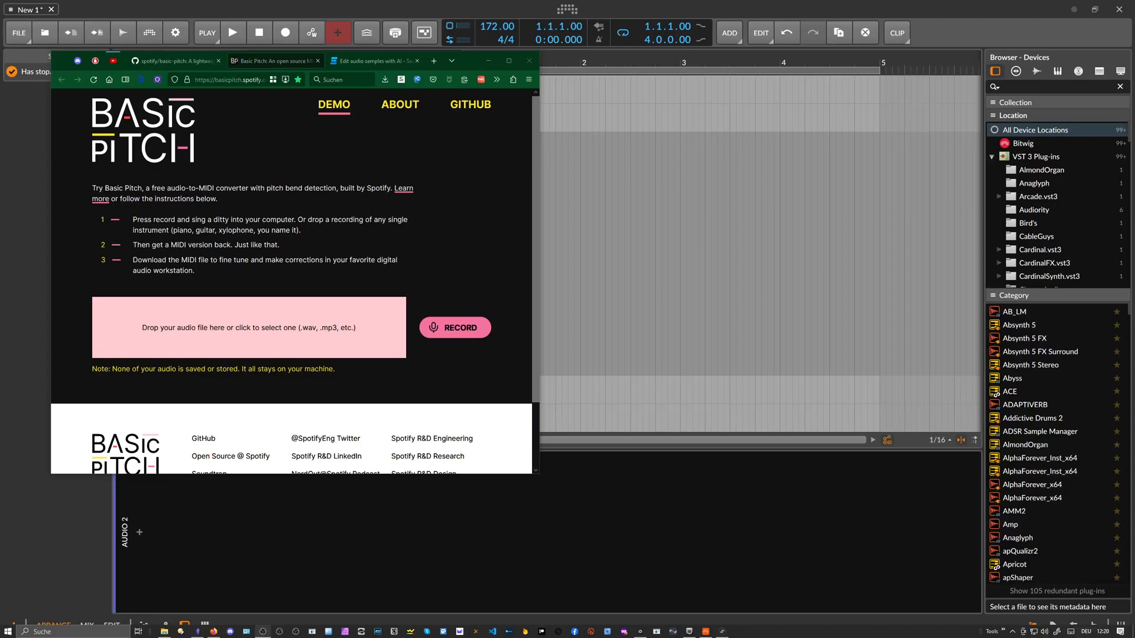
{"action": "mouse_move", "coordinate": [224, 168]}
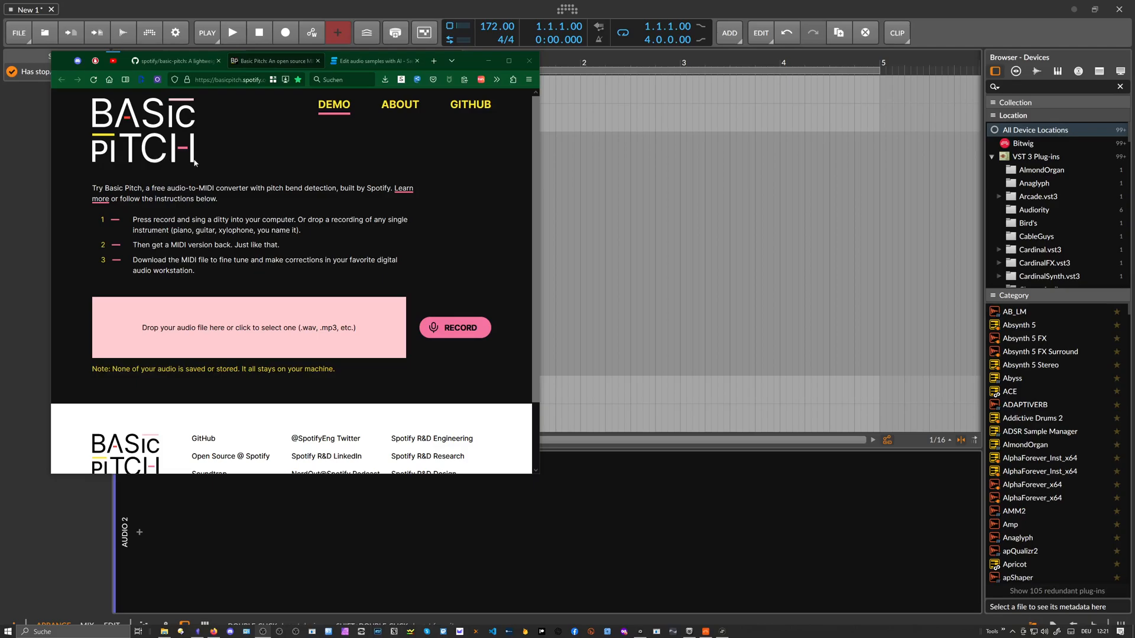
{"action": "mouse_move", "coordinate": [208, 164]}
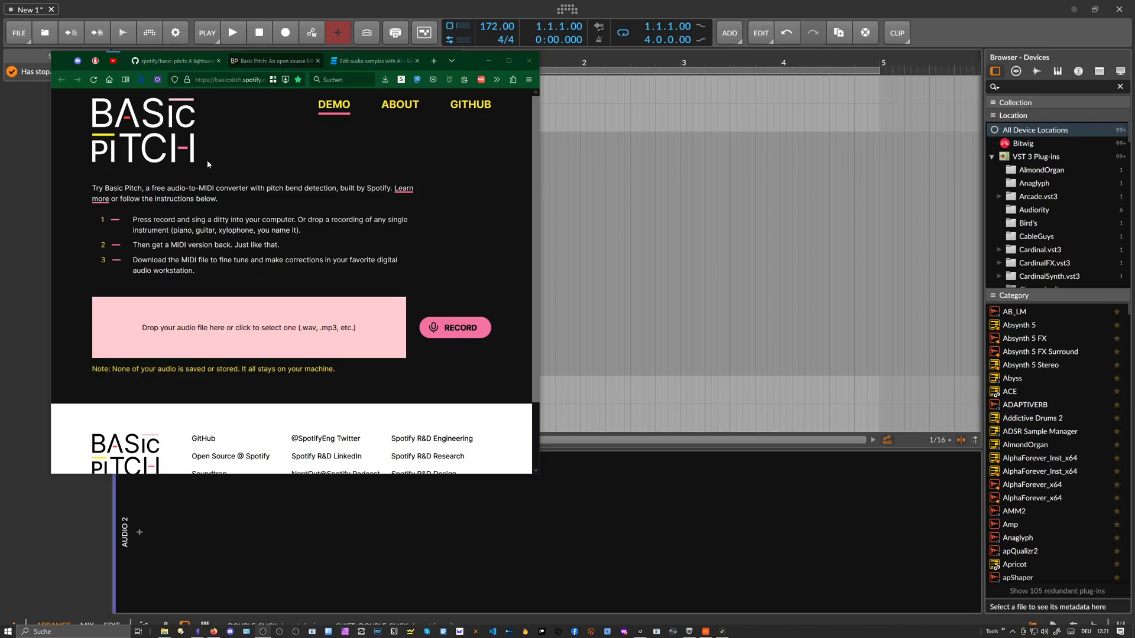
Read the audio-to-MIDI intro, then bring up Sononym and preview the PHINOY loop midway
{"action": "double_click", "coordinate": [190, 187]}
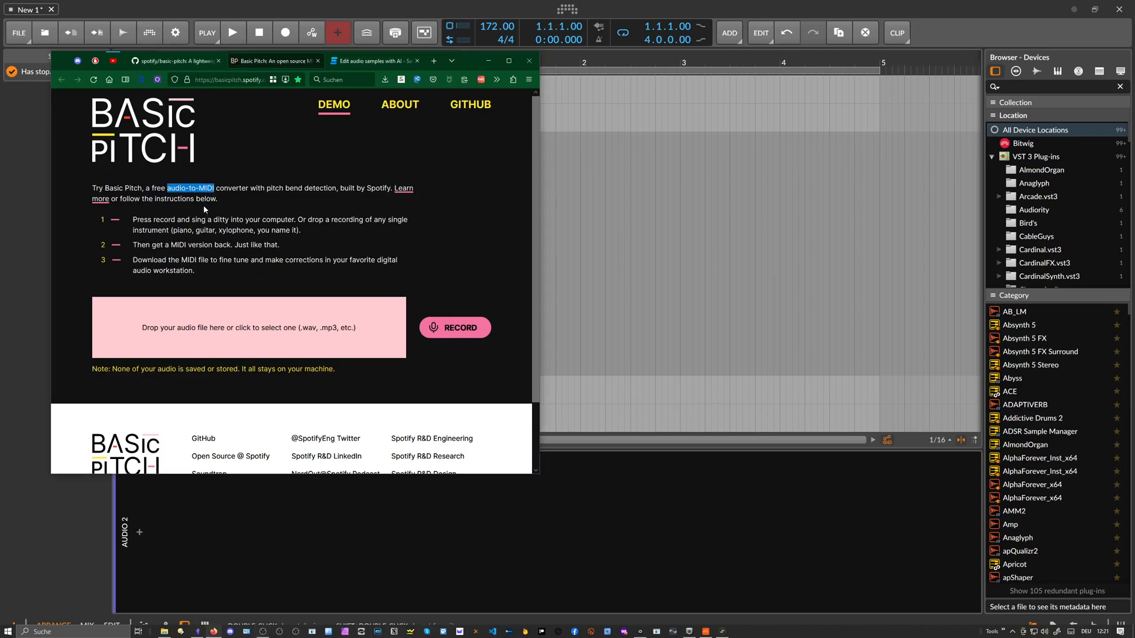
{"action": "mouse_move", "coordinate": [248, 214]}
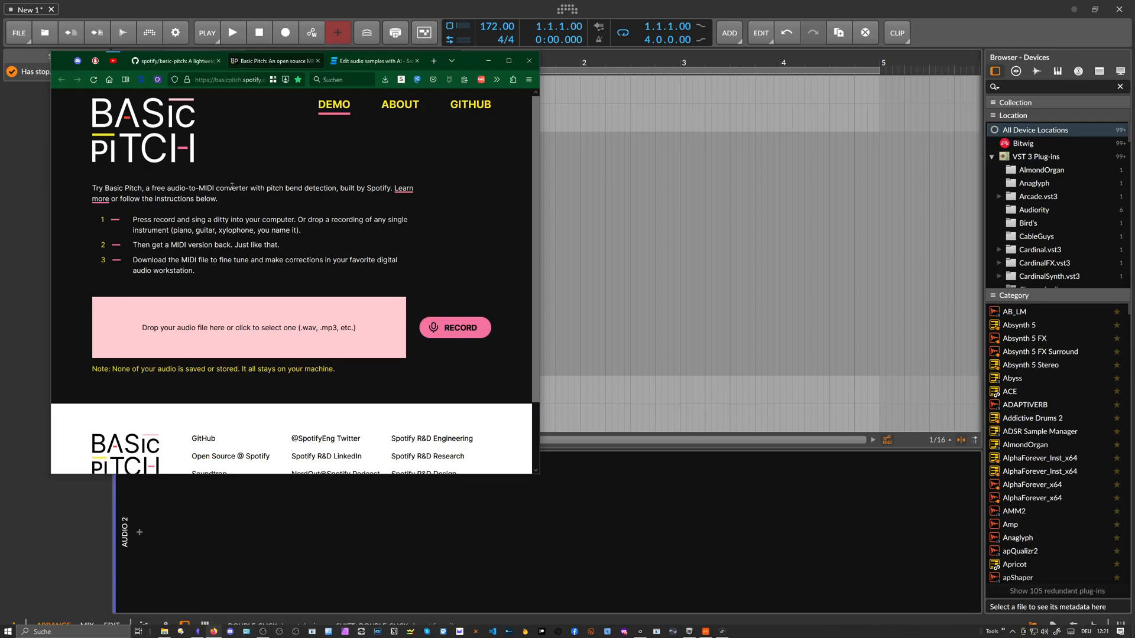
{"action": "mouse_move", "coordinate": [296, 239]}
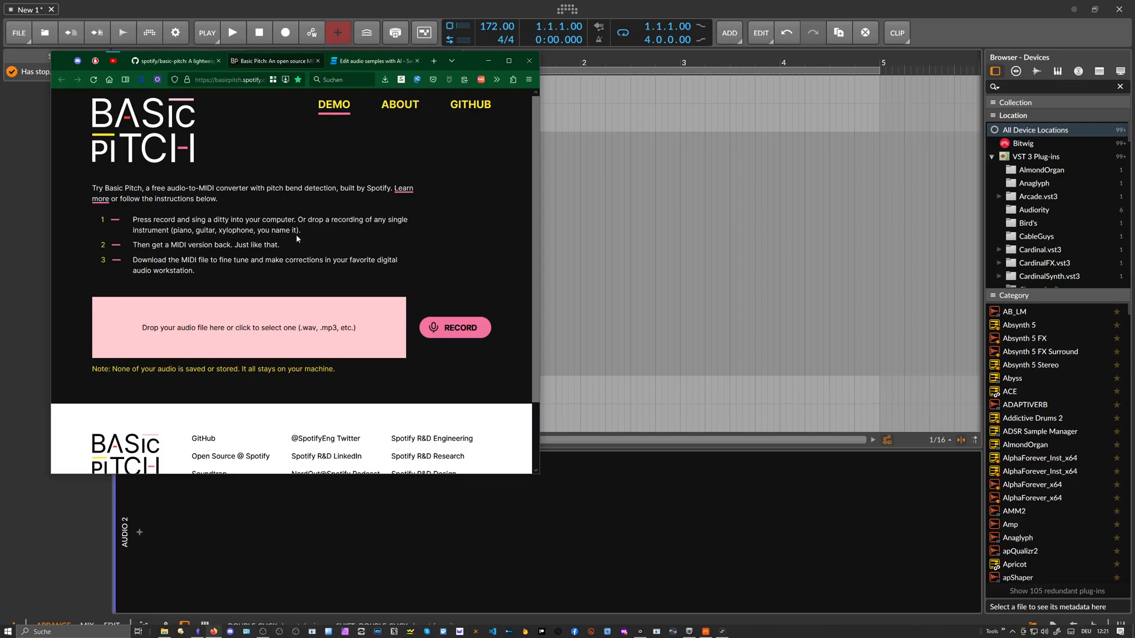
{"action": "mouse_move", "coordinate": [286, 272]}
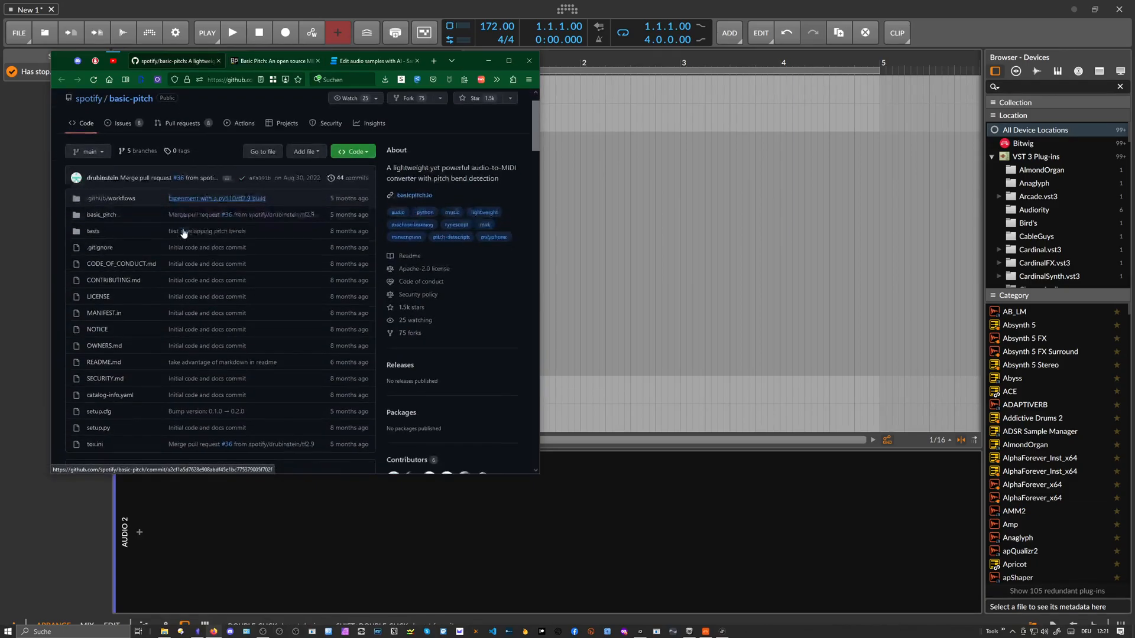
{"action": "scroll", "scroll_direction": "down", "scroll_amount": 3}
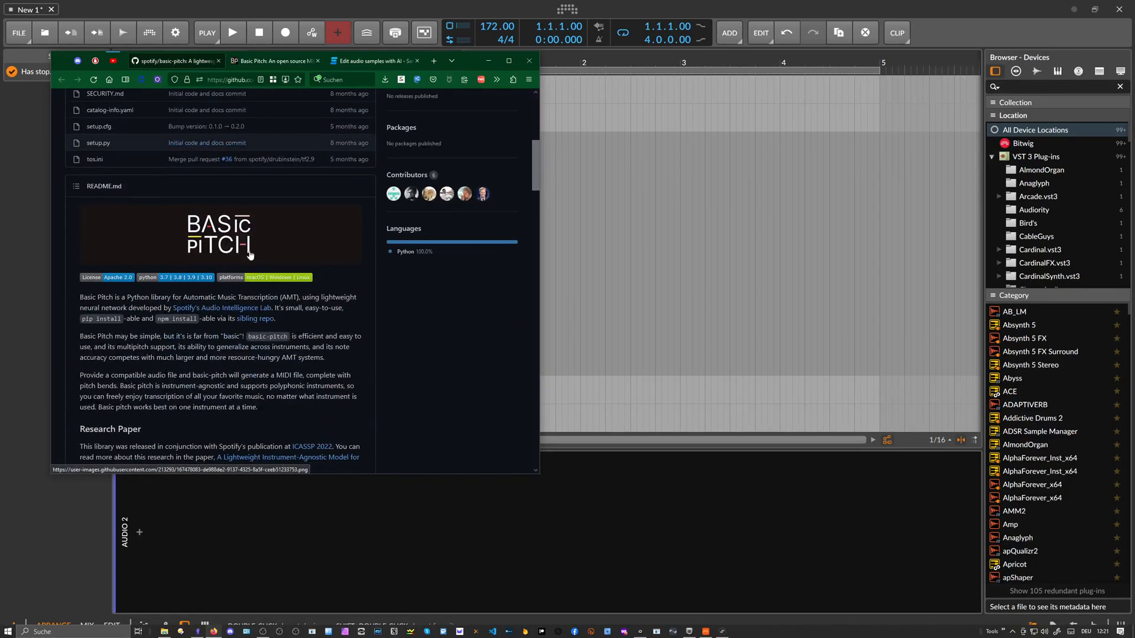
{"action": "scroll", "scroll_direction": "down", "scroll_amount": 3}
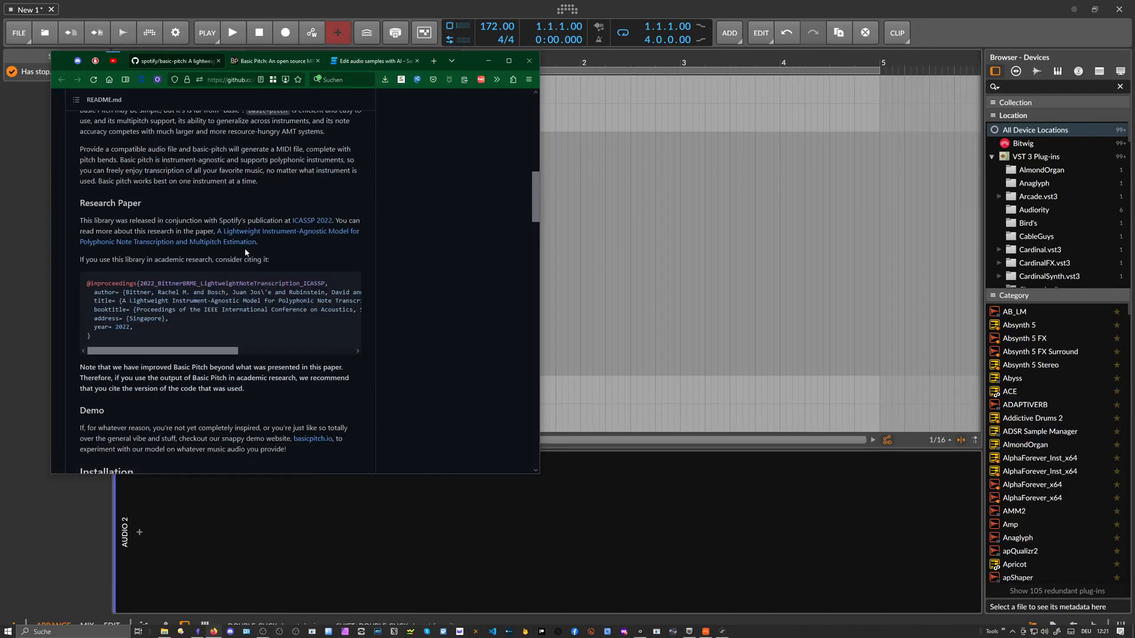
{"action": "scroll", "scroll_direction": "down", "scroll_amount": 3}
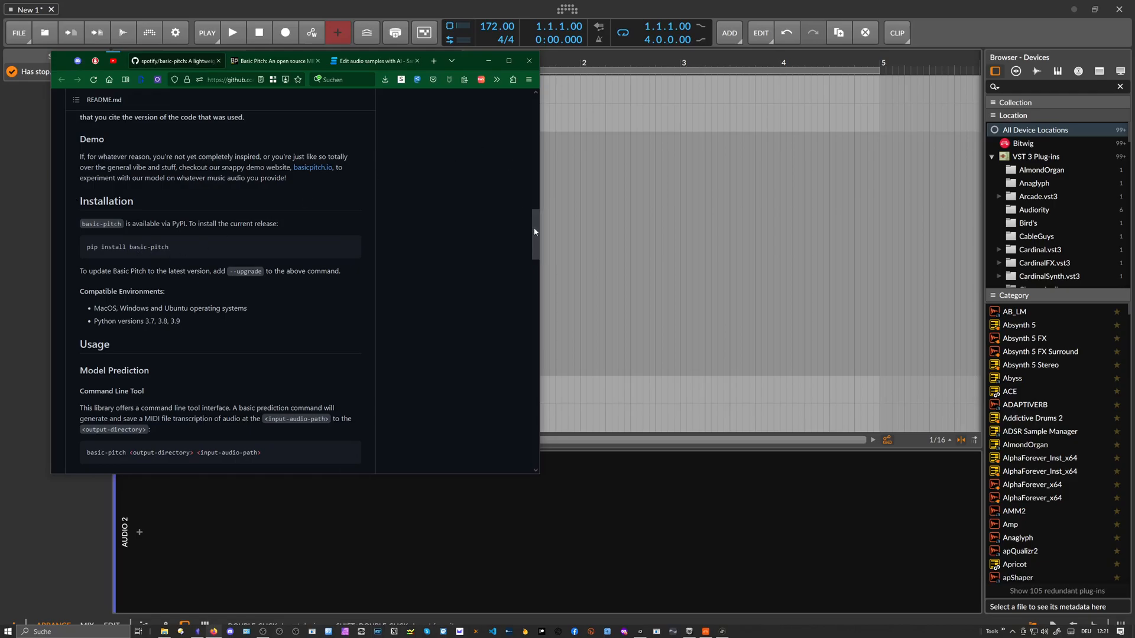
{"action": "scroll", "scroll_direction": "up", "scroll_amount": 3}
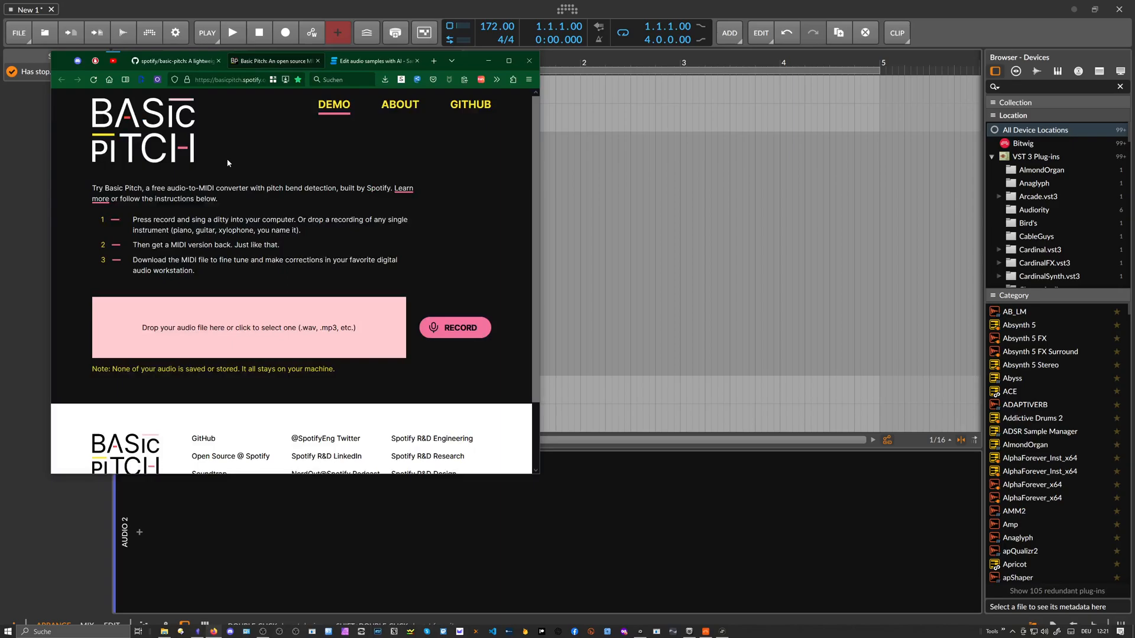
{"action": "scroll", "scroll_direction": "down", "scroll_amount": 3}
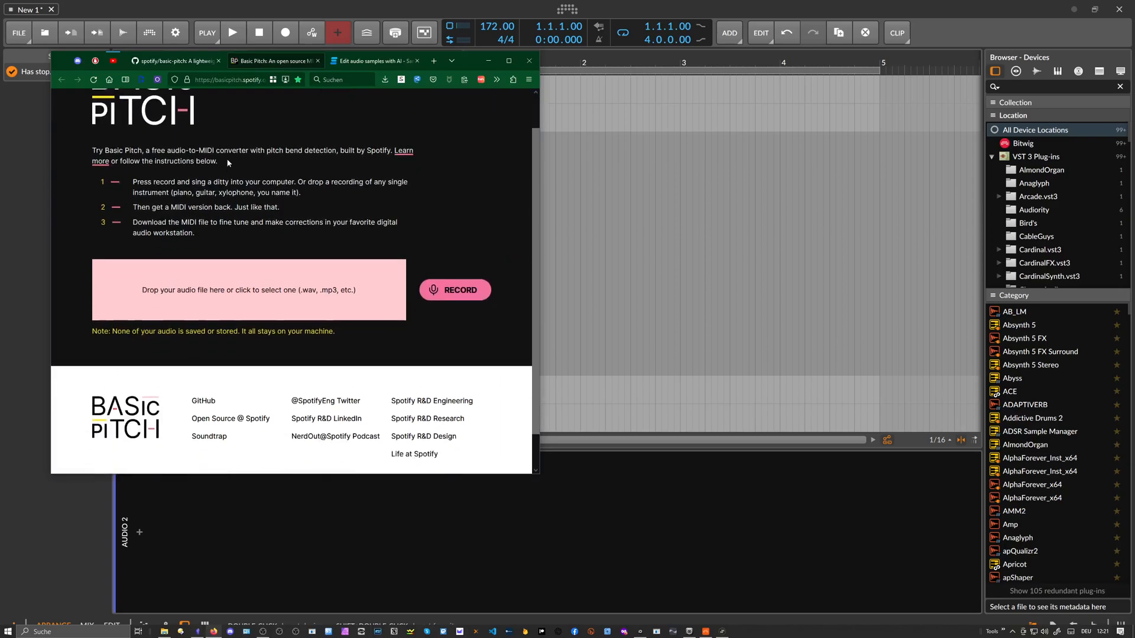
{"action": "scroll", "scroll_direction": "up", "scroll_amount": 3}
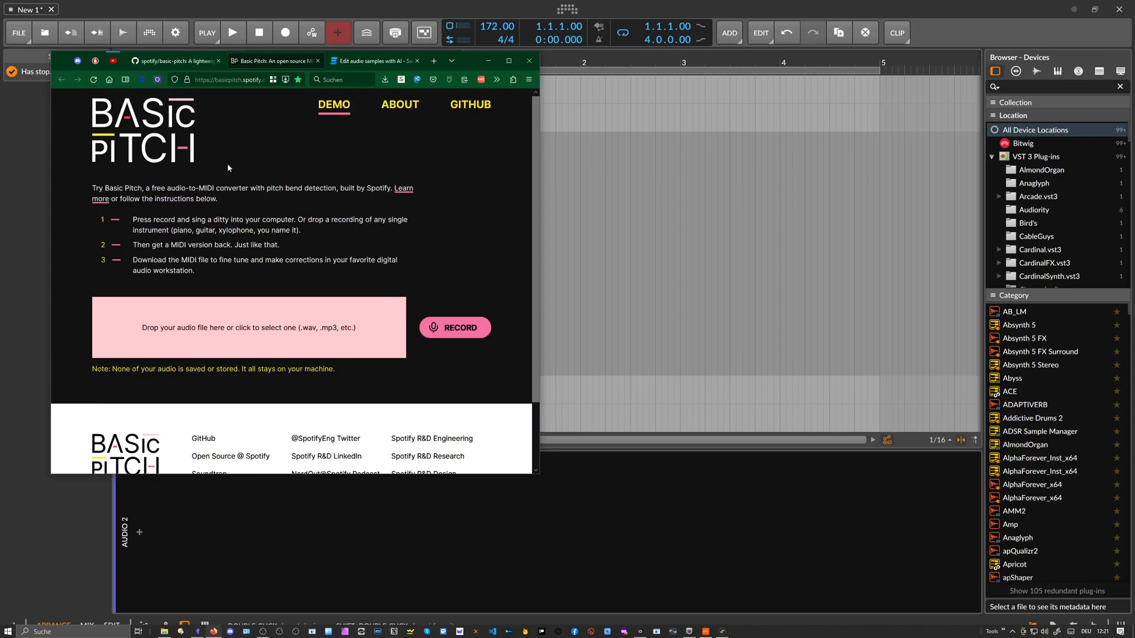
{"action": "mouse_move", "coordinate": [253, 239]}
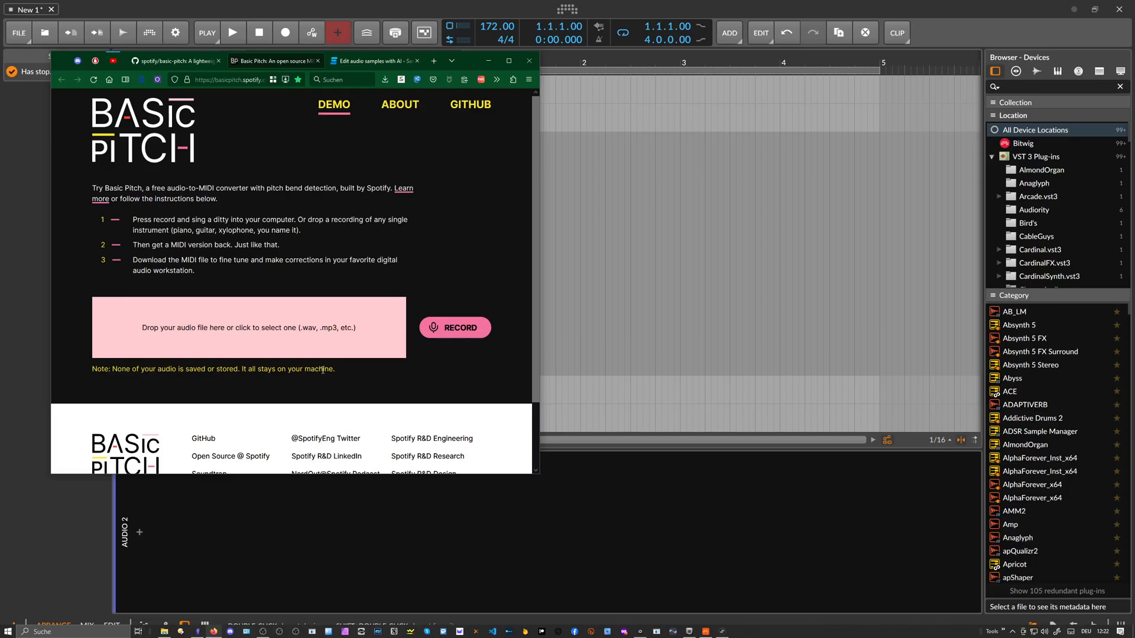
{"action": "mouse_move", "coordinate": [354, 237]}
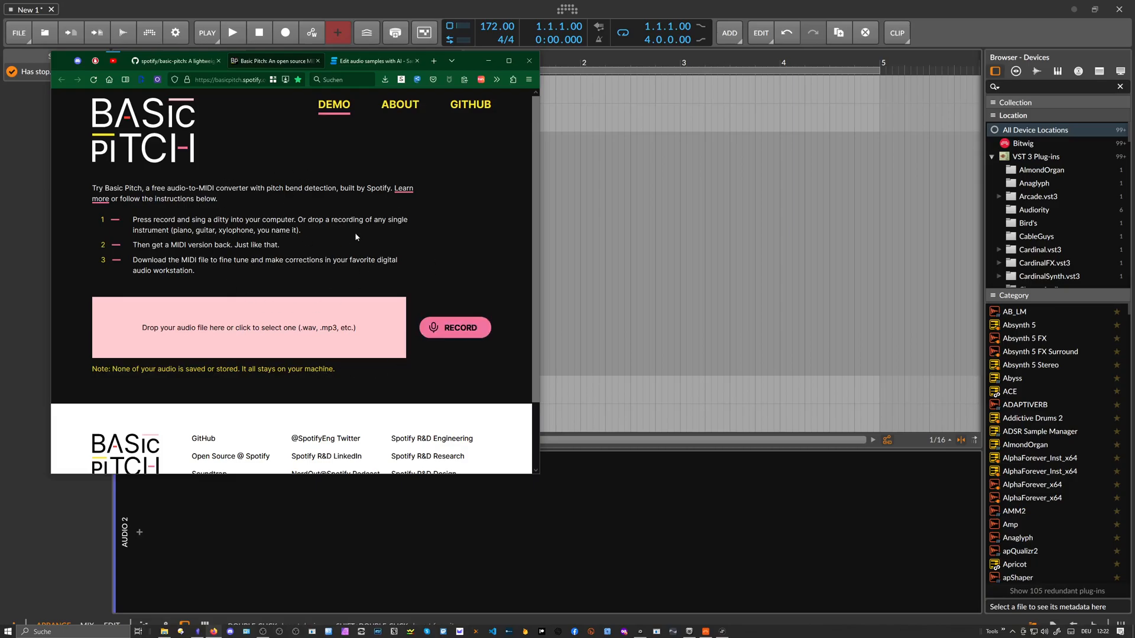
{"action": "mouse_move", "coordinate": [307, 228]}
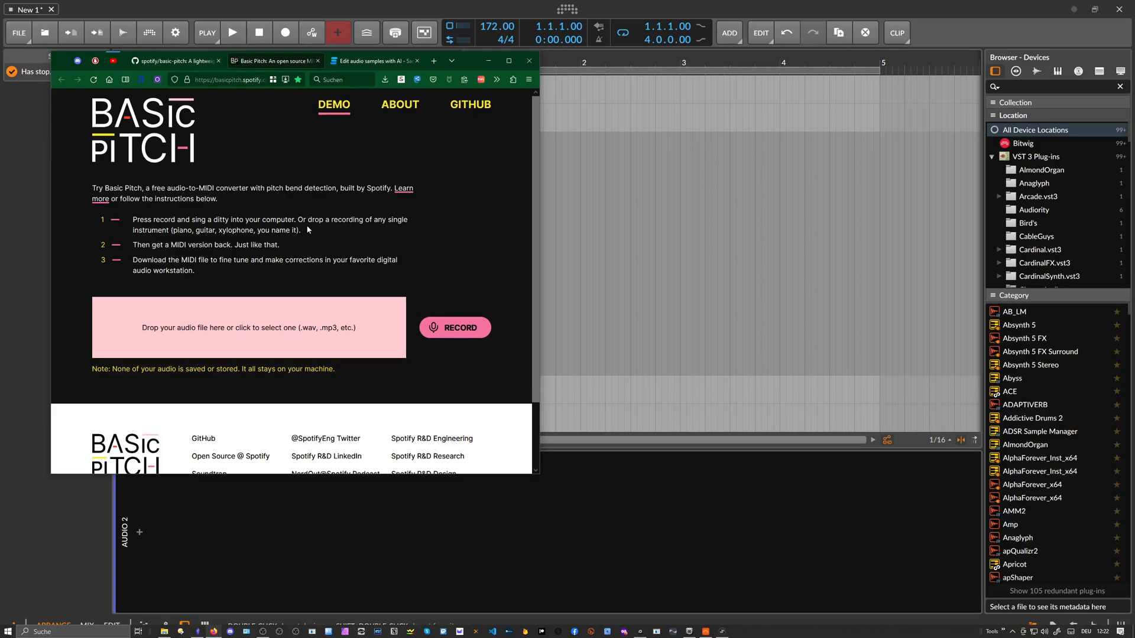
{"action": "mouse_move", "coordinate": [311, 180]}
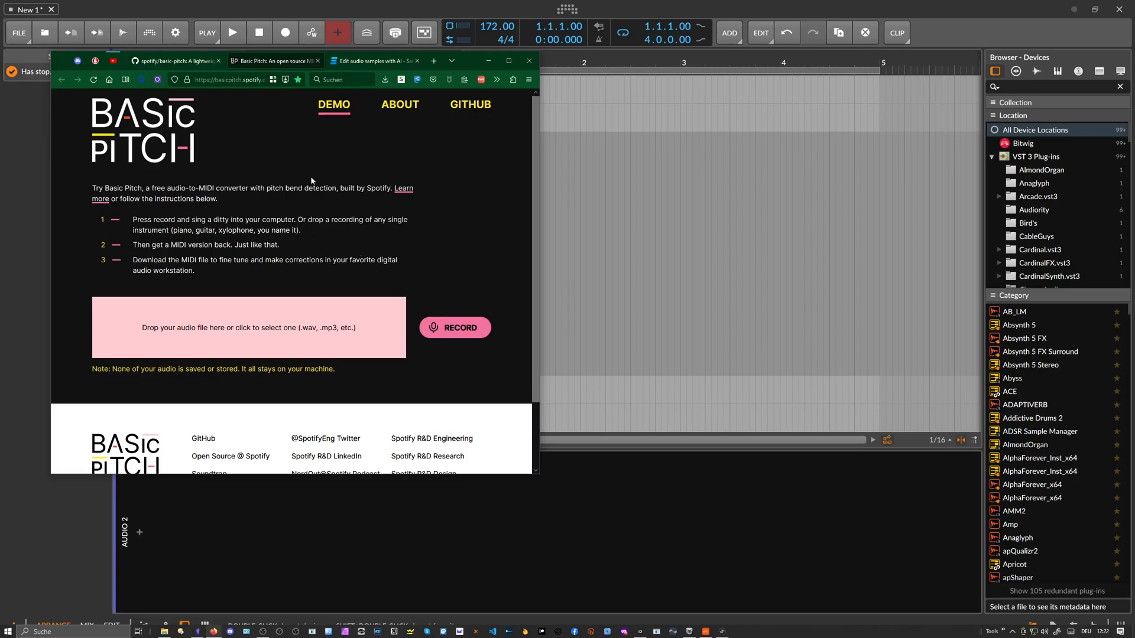
{"action": "mouse_move", "coordinate": [289, 218]}
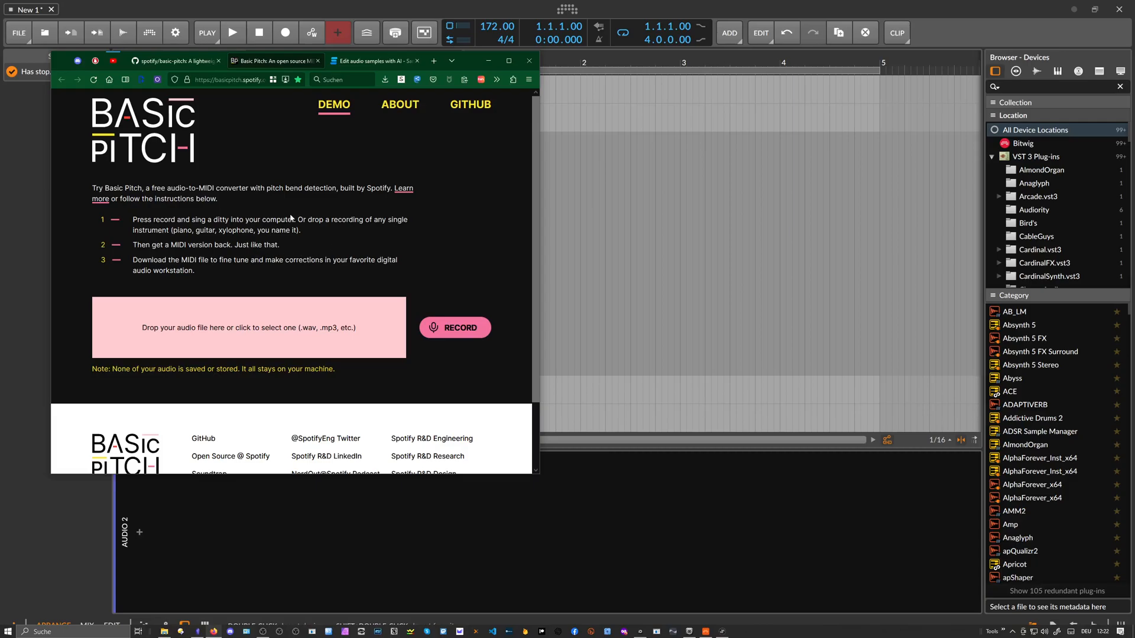
{"action": "mouse_move", "coordinate": [227, 166]}
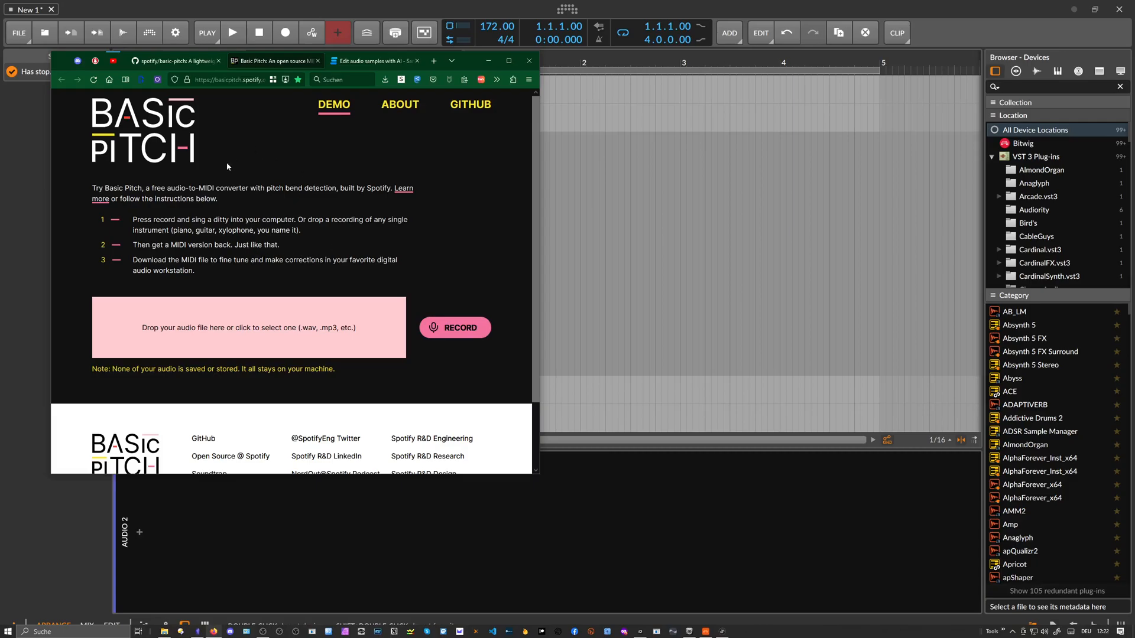
{"action": "mouse_move", "coordinate": [377, 402]}
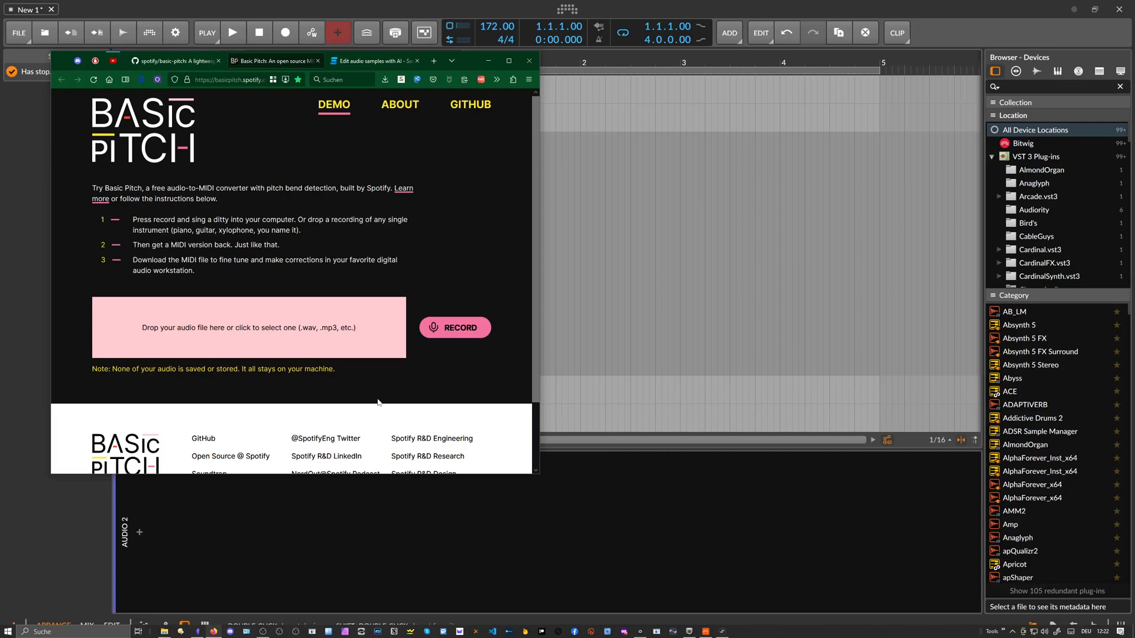
{"action": "left_click", "coordinate": [722, 631]}
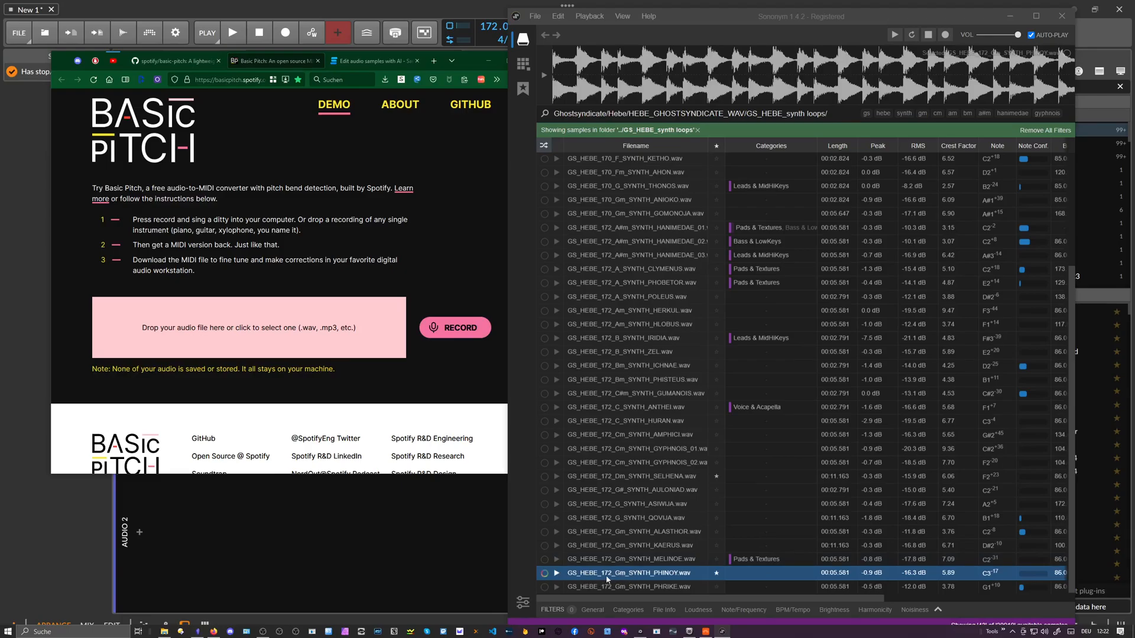
{"action": "mouse_move", "coordinate": [626, 577]}
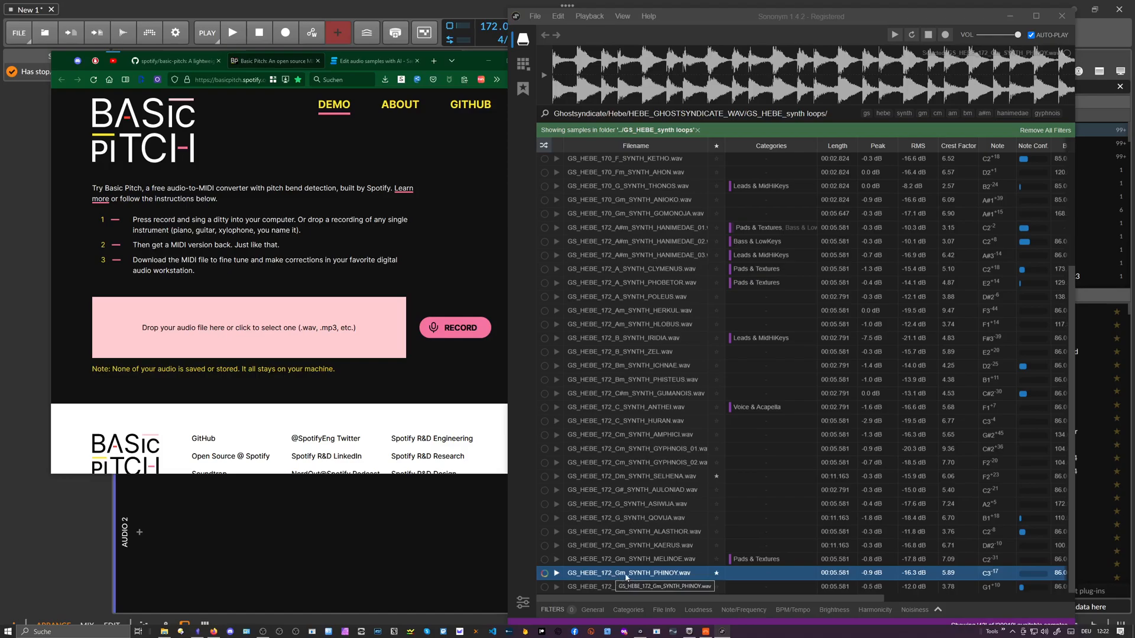
{"action": "mouse_move", "coordinate": [673, 552]}
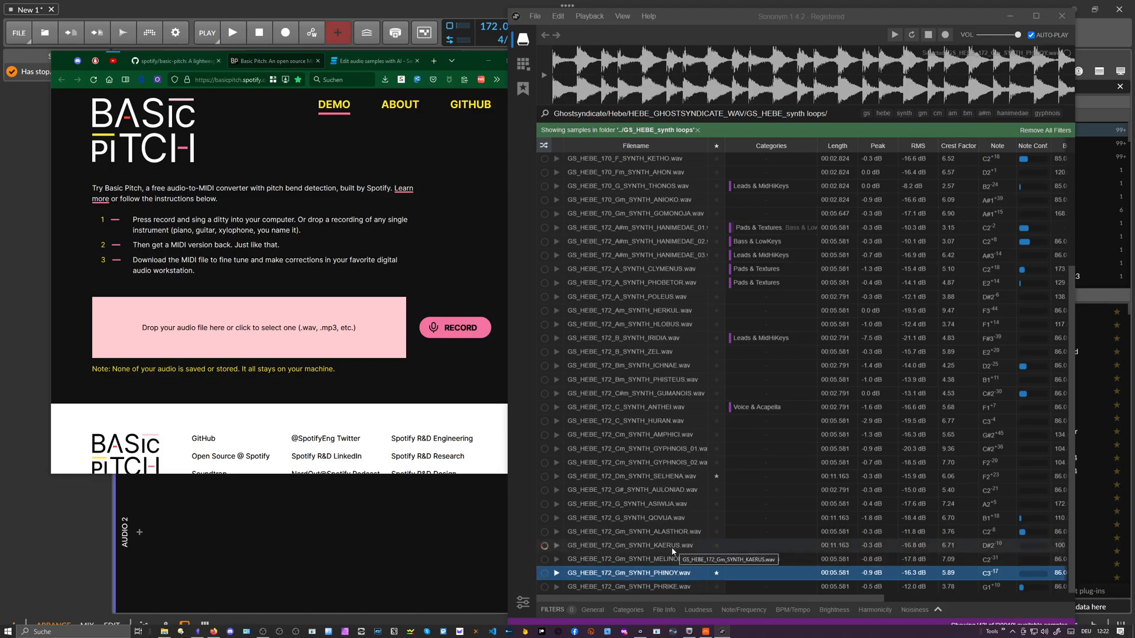
{"action": "mouse_move", "coordinate": [643, 575]}
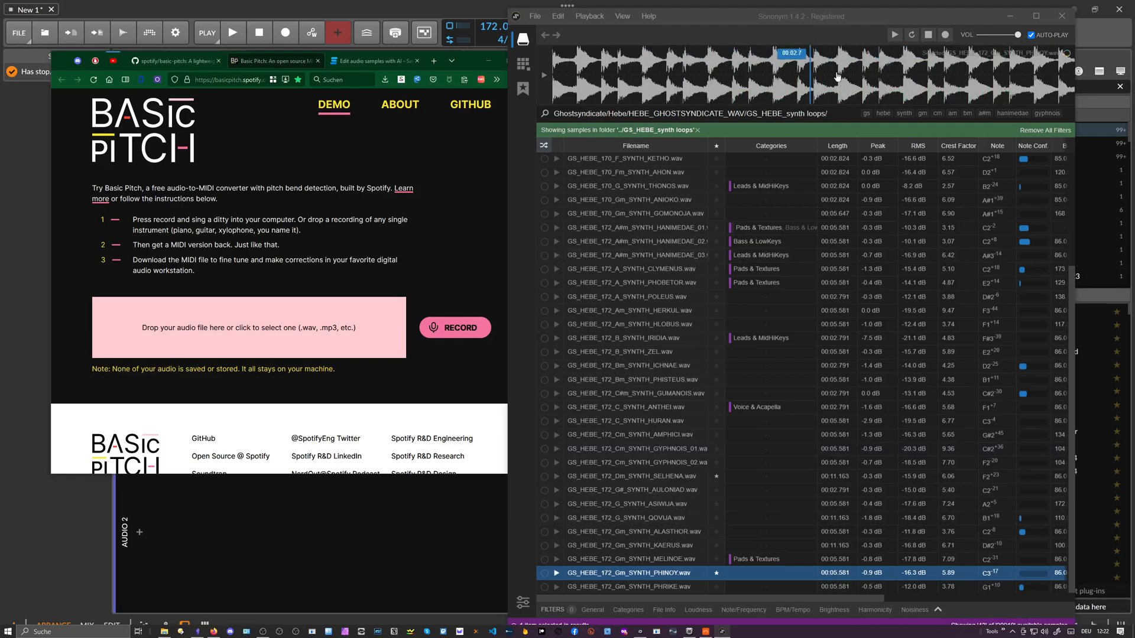
{"action": "left_click", "coordinate": [818, 76]}
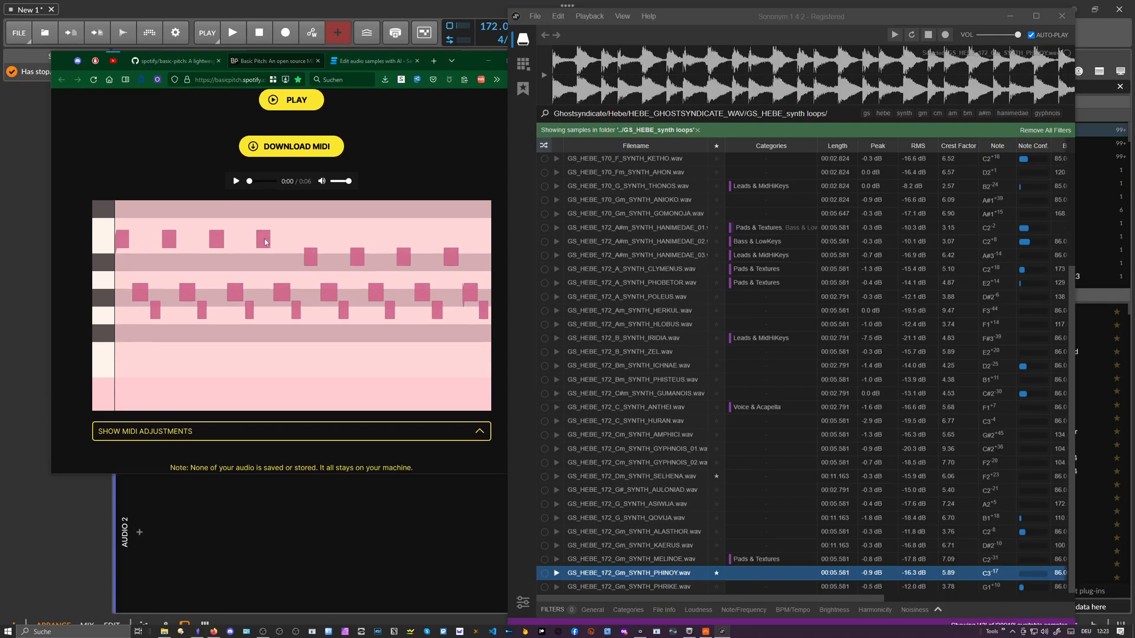
{"action": "mouse_move", "coordinate": [336, 320]}
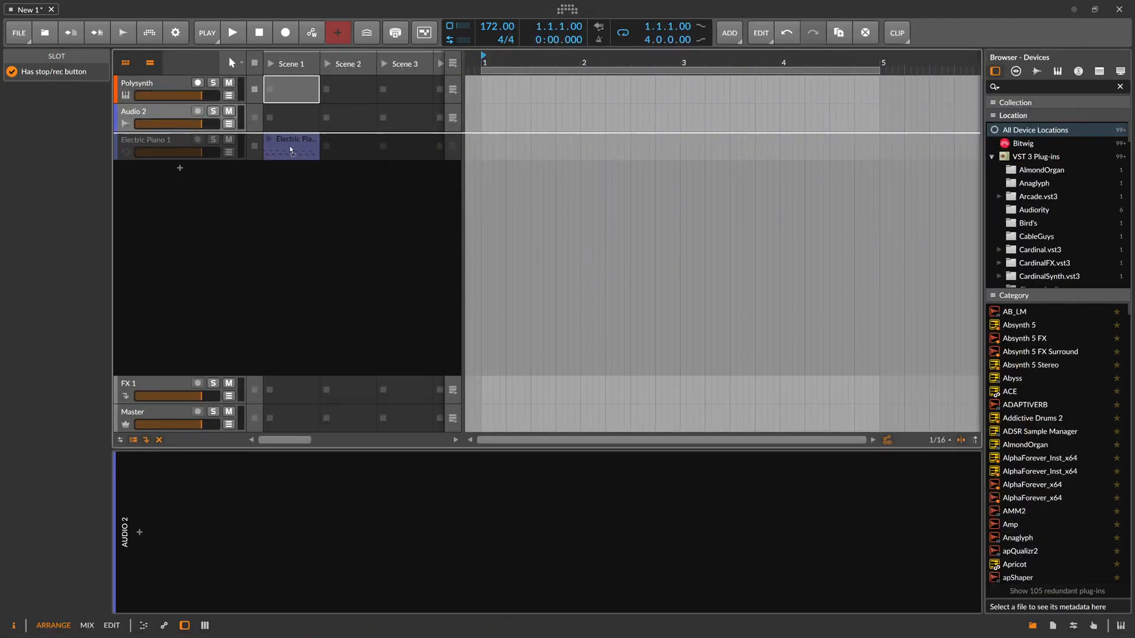
Select the Polysynth track, play its converted Electric Piano clip, and open the clip's notes
{"action": "left_click", "coordinate": [152, 83]}
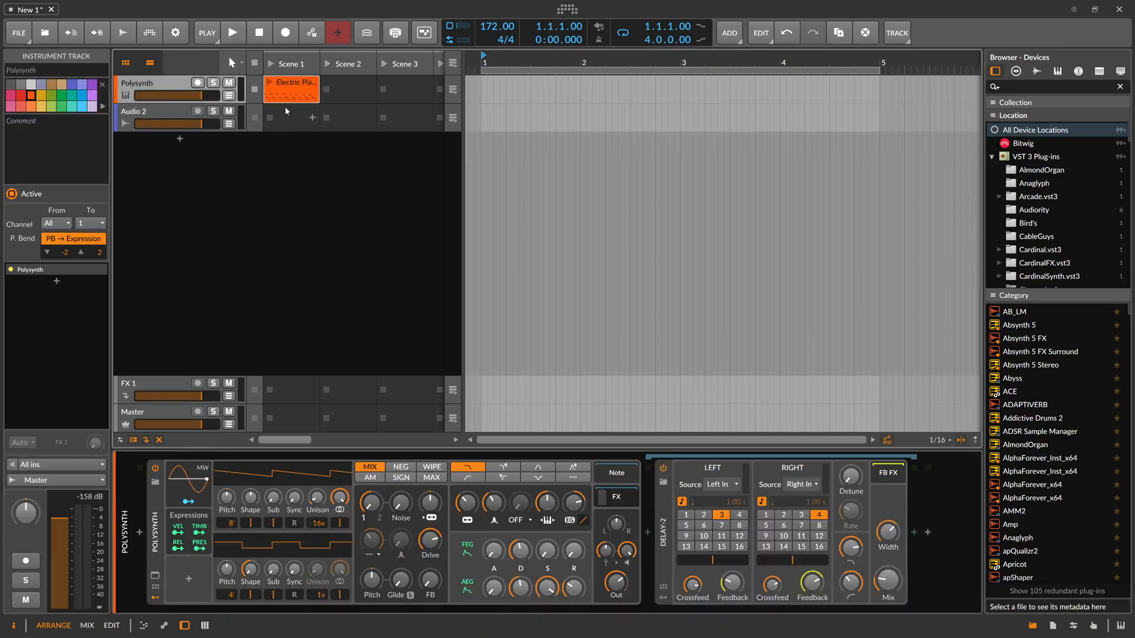
{"action": "left_click", "coordinate": [233, 32]}
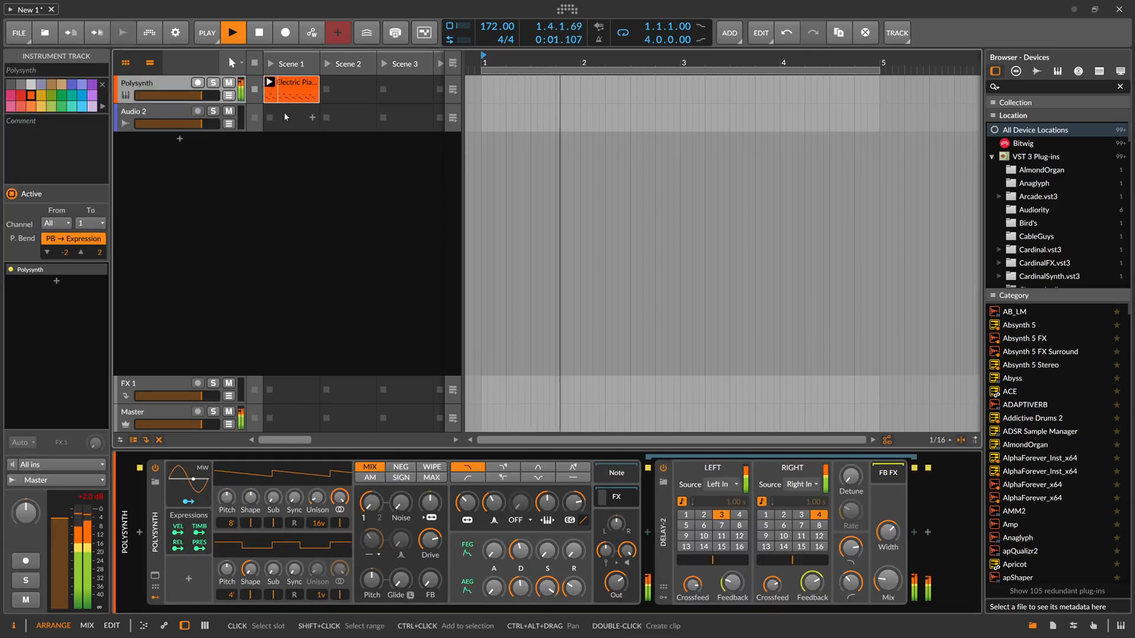
{"action": "left_click", "coordinate": [232, 32]}
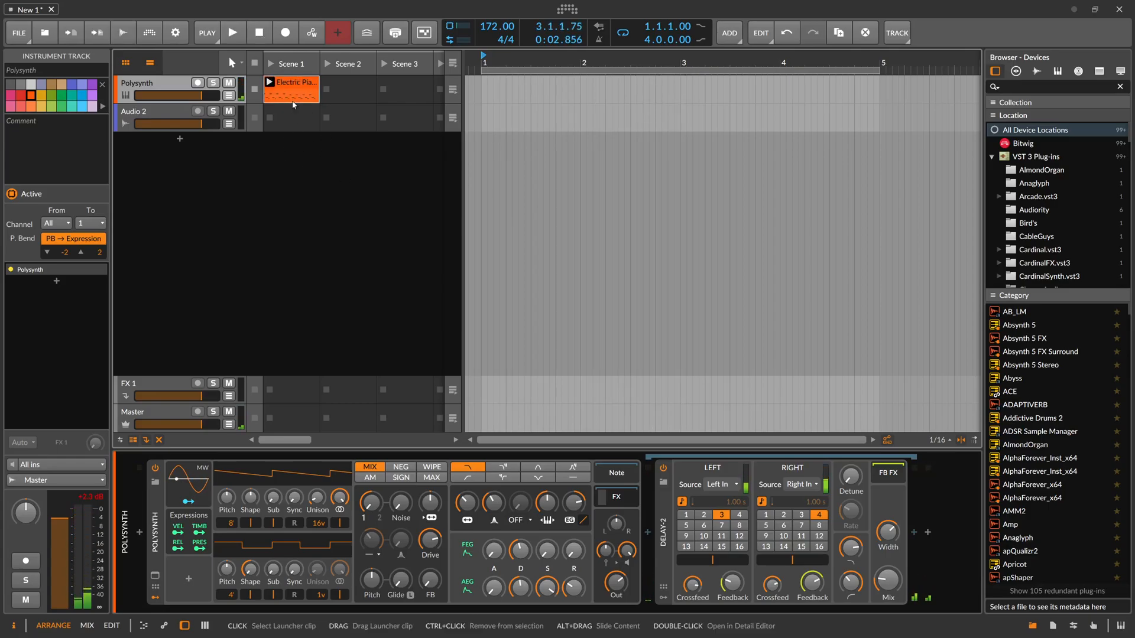
{"action": "double_click", "coordinate": [290, 89]}
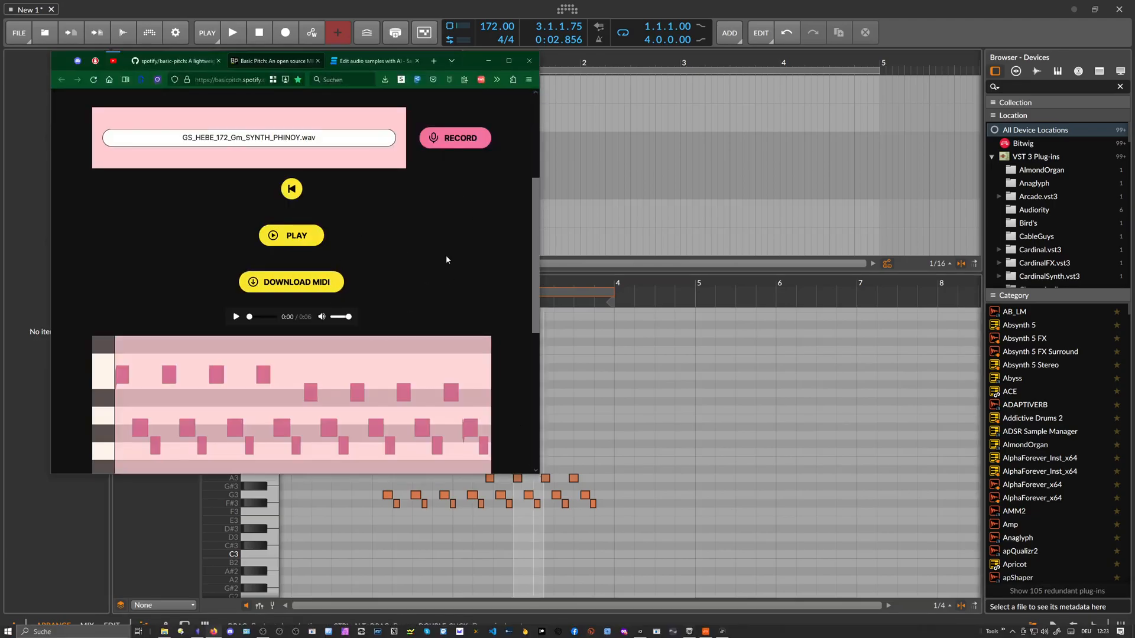
Expand Basic Pitch's MIDI adjustments showing the 120 file tempo, then return to the piano roll
{"action": "scroll", "scroll_direction": "down", "scroll_amount": 3}
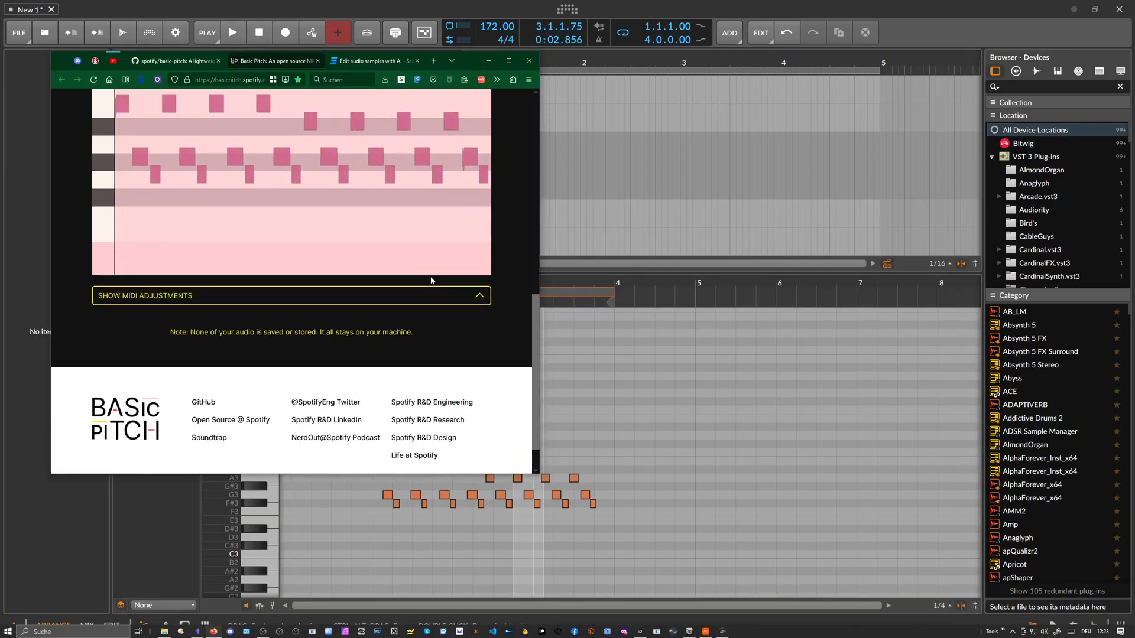
{"action": "left_click", "coordinate": [290, 296]}
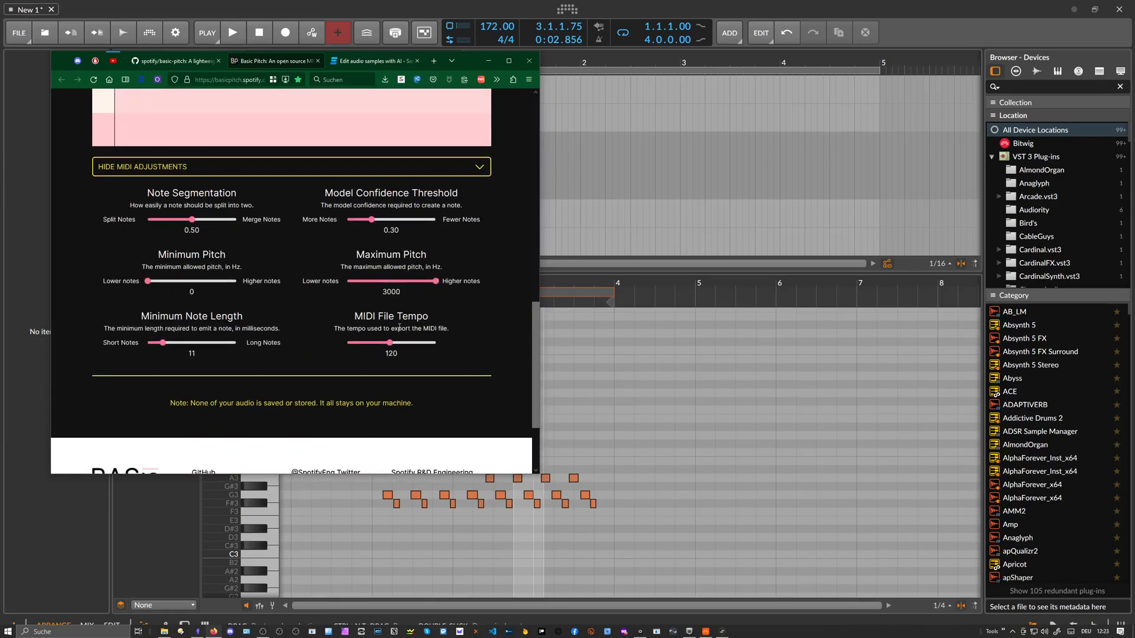
{"action": "scroll", "scroll_direction": "down", "scroll_amount": 3}
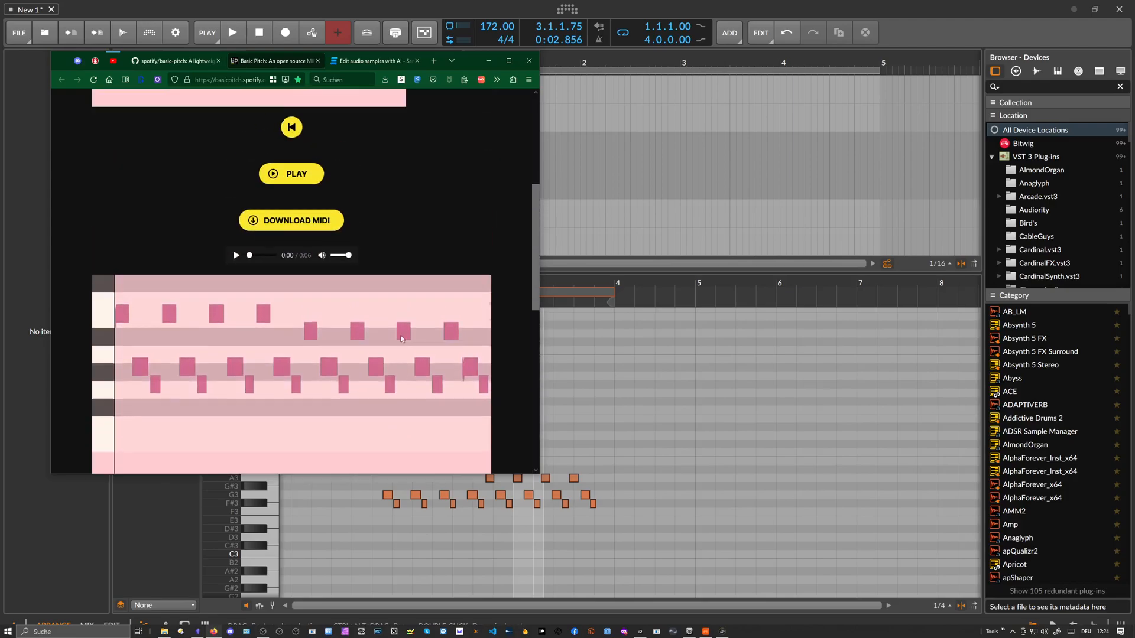
{"action": "left_click", "coordinate": [384, 80]}
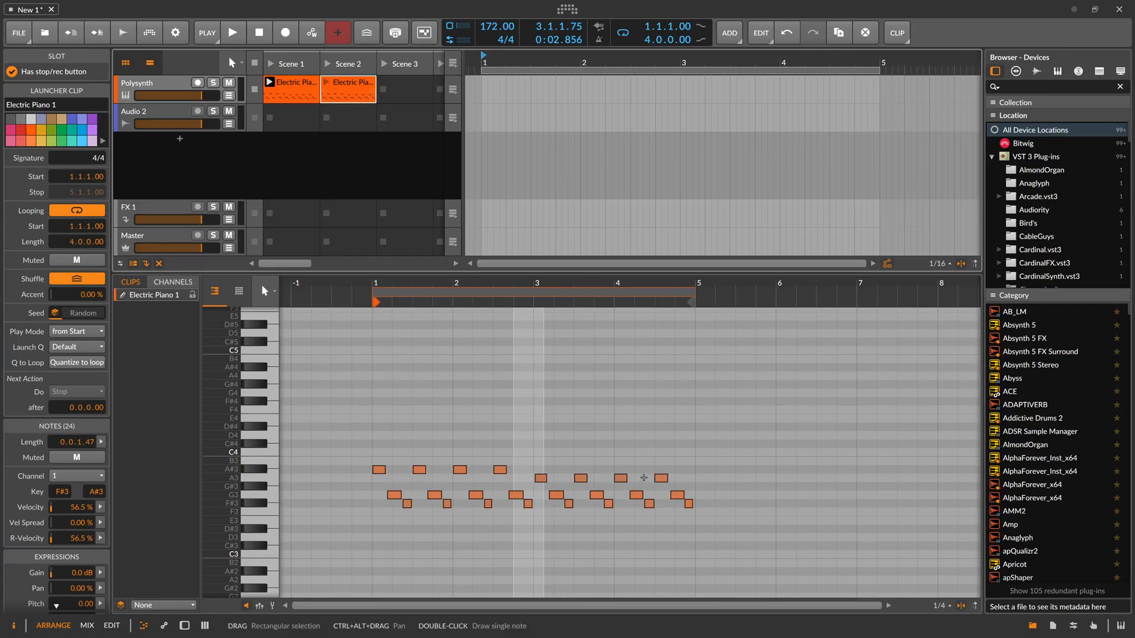
Set the Scene 2 Electric Piano clip's loop end to bar 5, then select the Scene 1 clip
{"action": "left_click", "coordinate": [289, 87]}
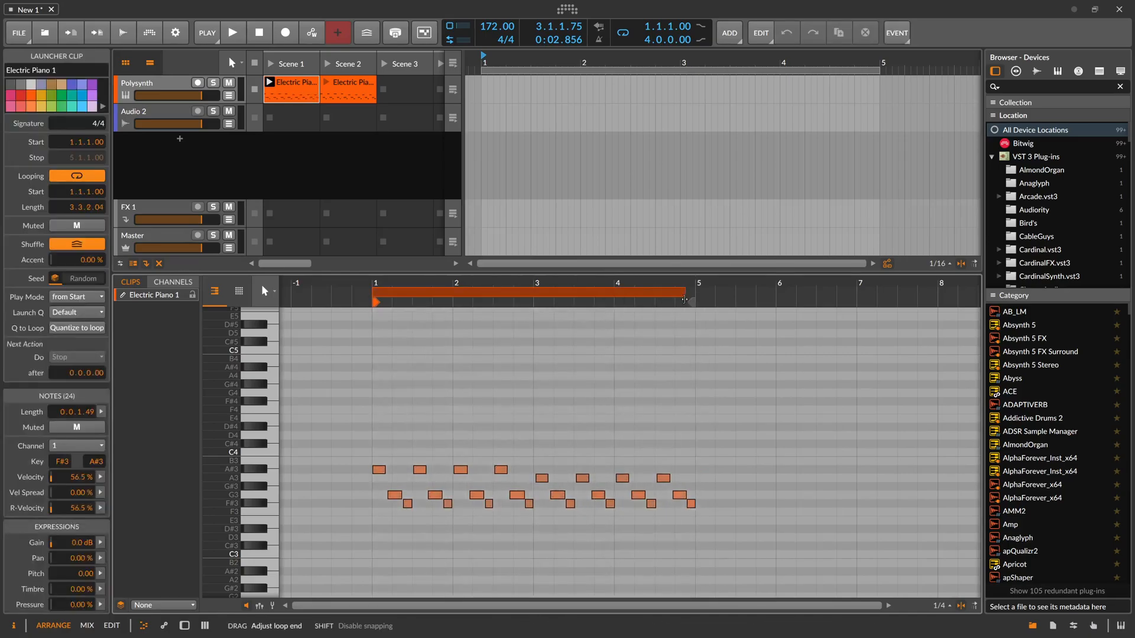
{"action": "left_click", "coordinate": [289, 87]}
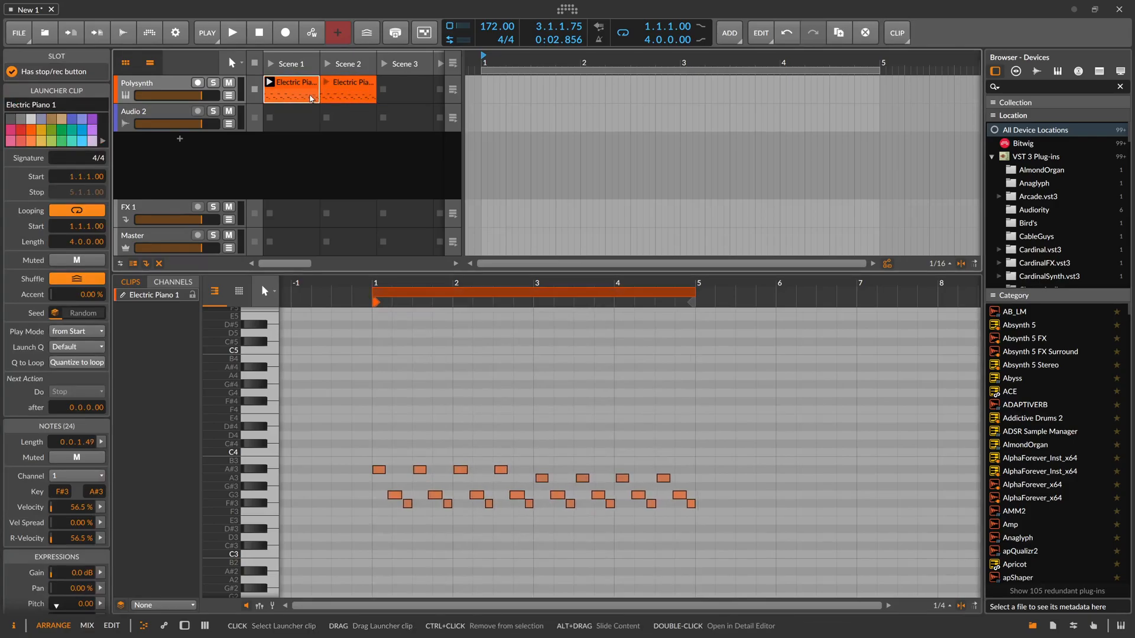
{"action": "left_click", "coordinate": [348, 81]}
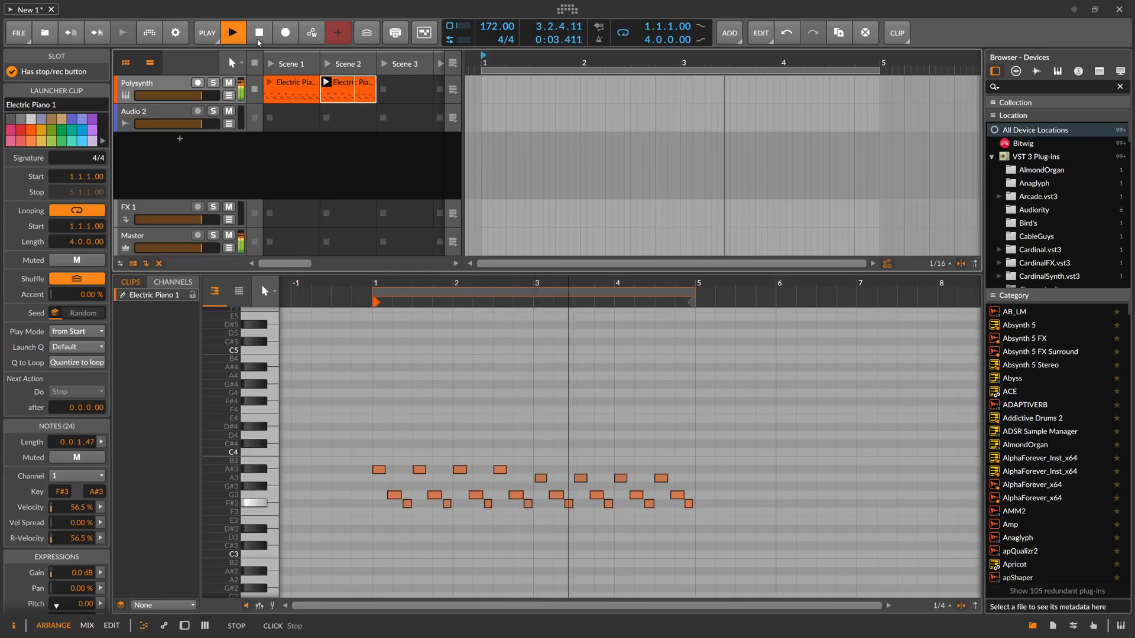
Stop playback, add the PHINOY loop to Audio 2's Scene 2 slot, and play Scene 2
{"action": "left_click", "coordinate": [232, 32]}
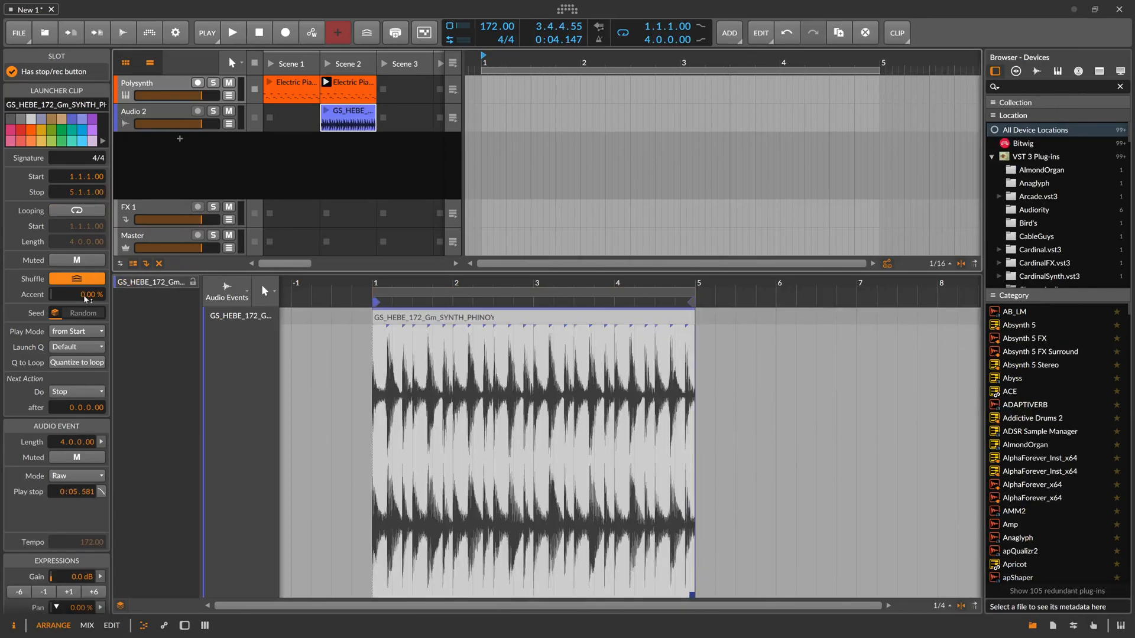
{"action": "left_click", "coordinate": [77, 210]}
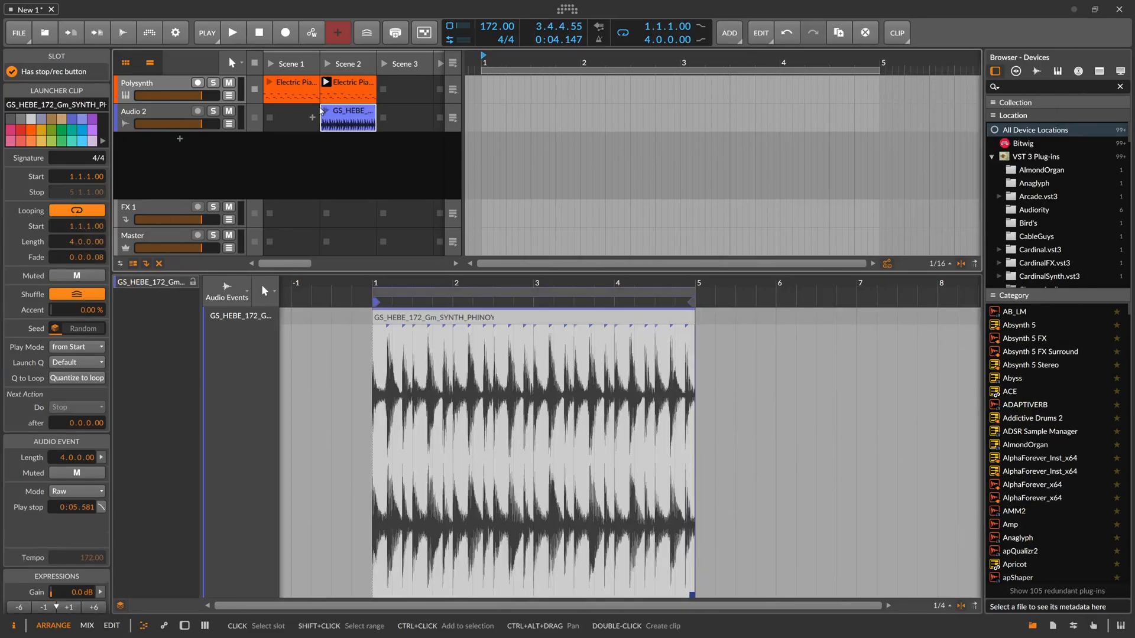
{"action": "left_click", "coordinate": [233, 33]}
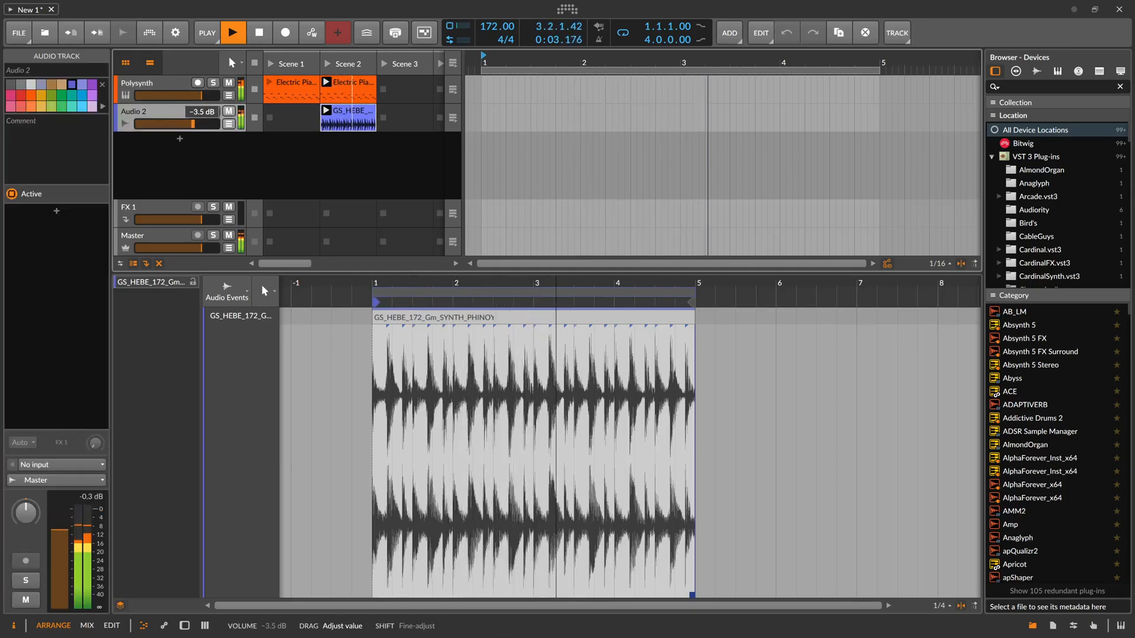
{"action": "left_click", "coordinate": [258, 34]}
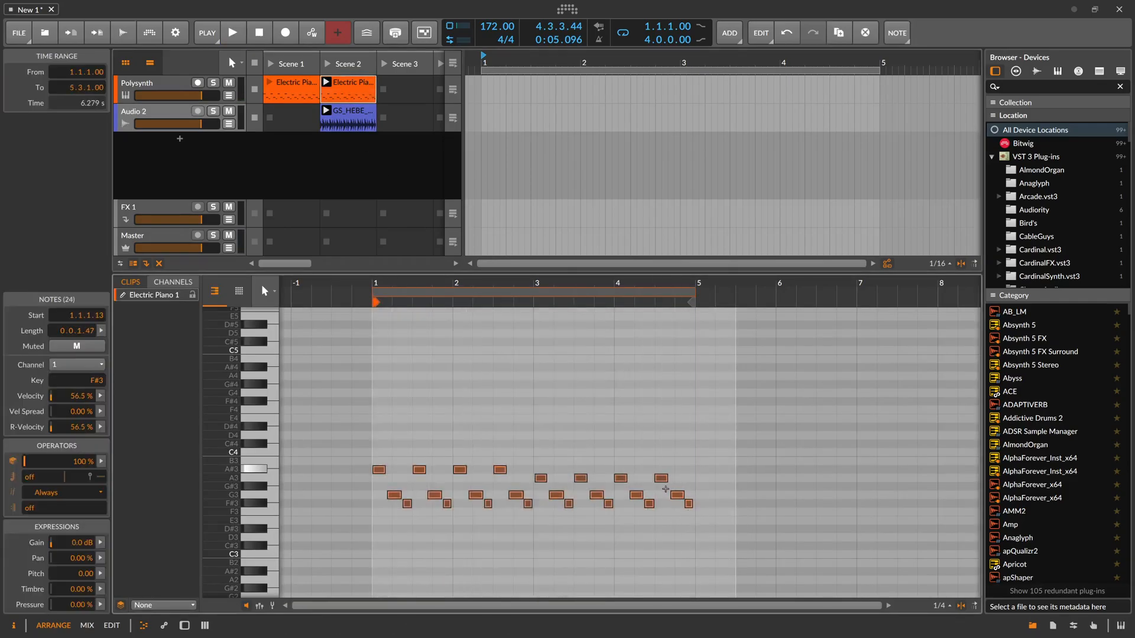
{"action": "mouse_move", "coordinate": [407, 187]}
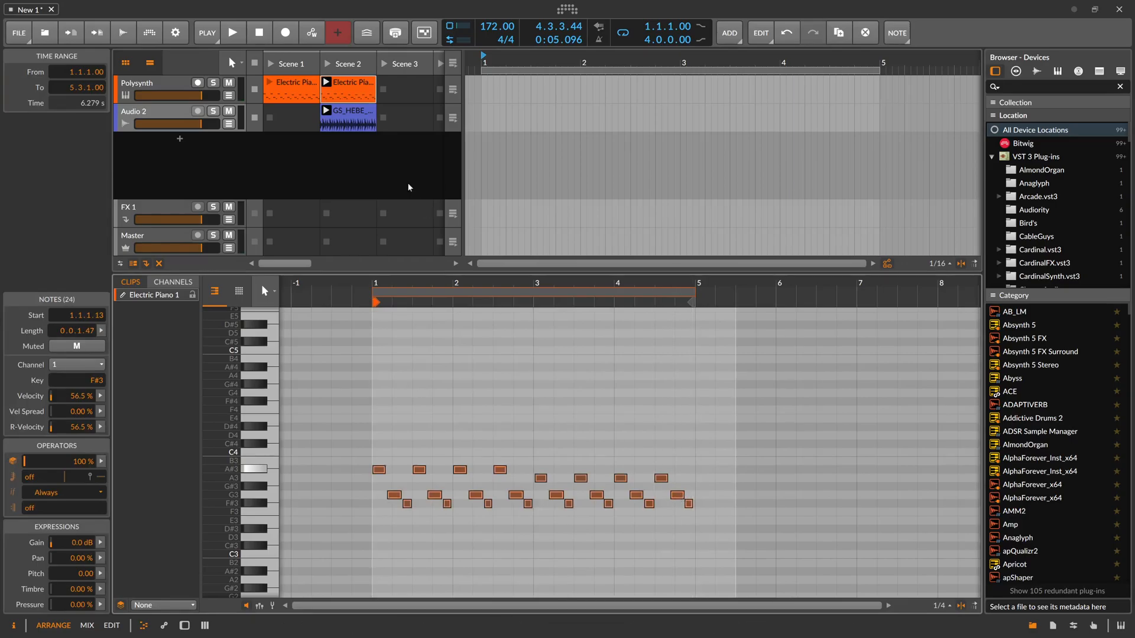
{"action": "mouse_move", "coordinate": [475, 247]}
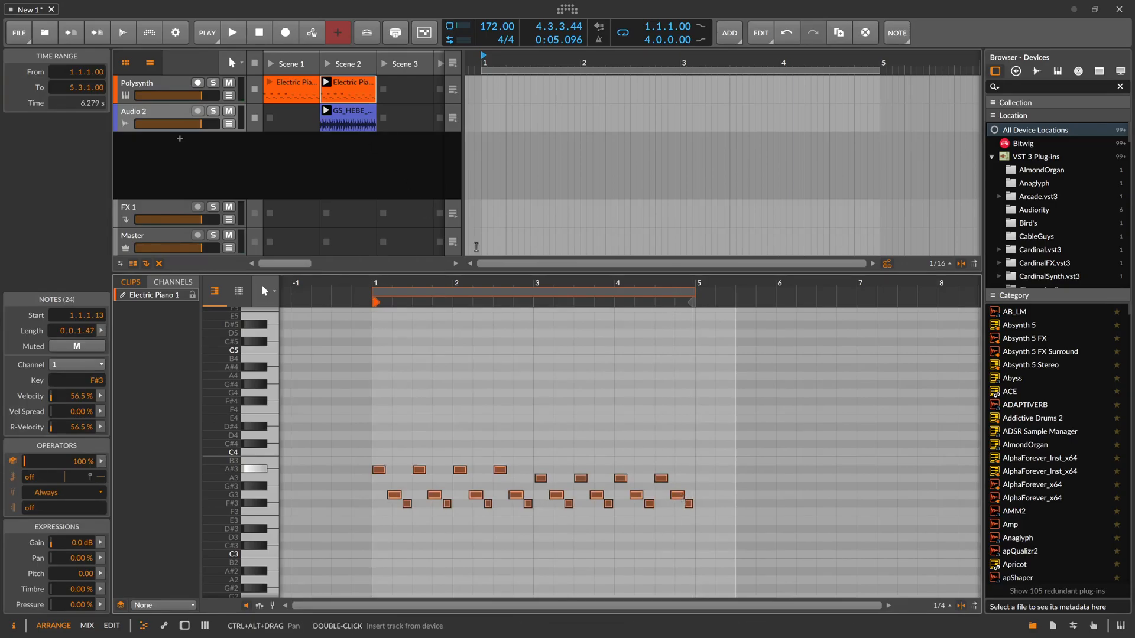
{"action": "mouse_move", "coordinate": [397, 422]}
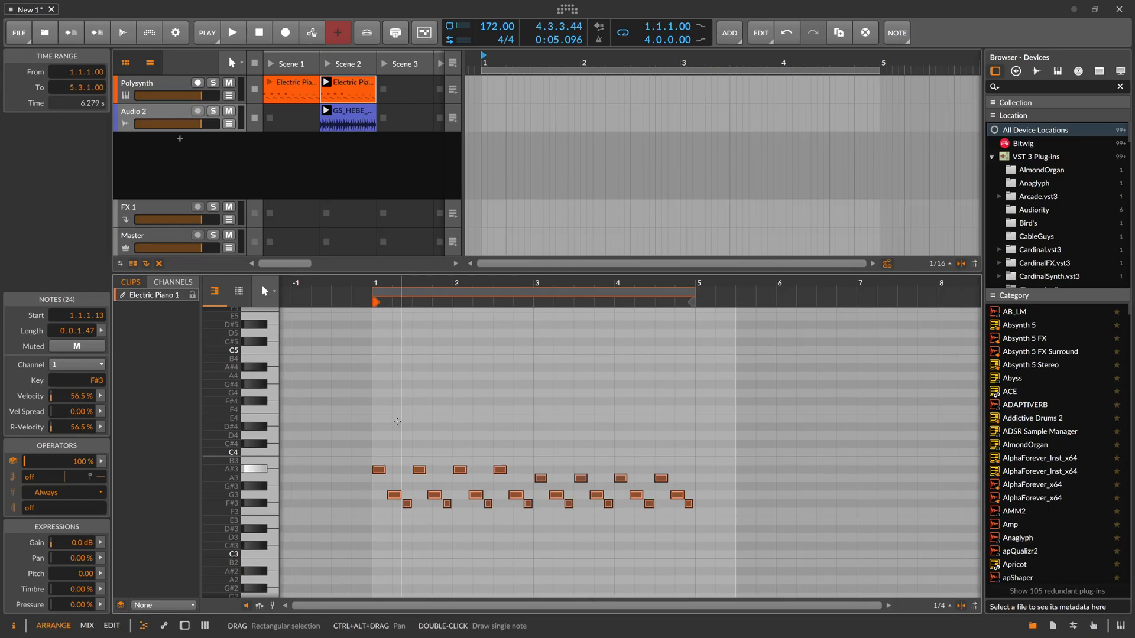
{"action": "mouse_move", "coordinate": [422, 147]}
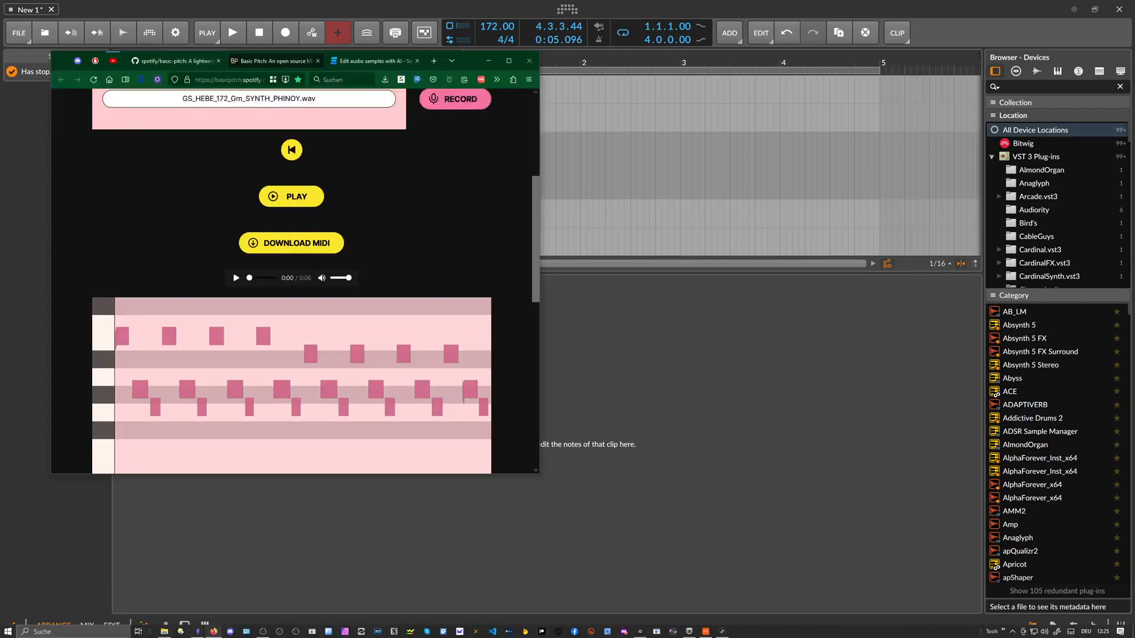
Select GS_HEBE_172_Dm_SYNTH_SELHENA.wav in Sononym and audition it from two waveform points
{"action": "scroll", "scroll_direction": "up", "scroll_amount": 3}
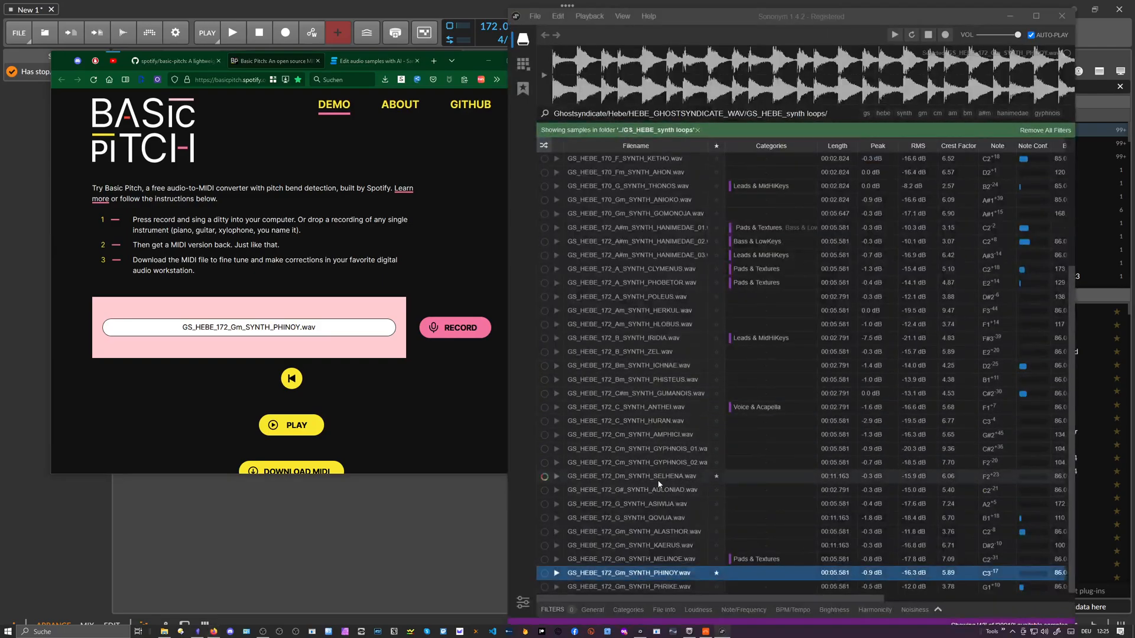
{"action": "left_click", "coordinate": [635, 475]}
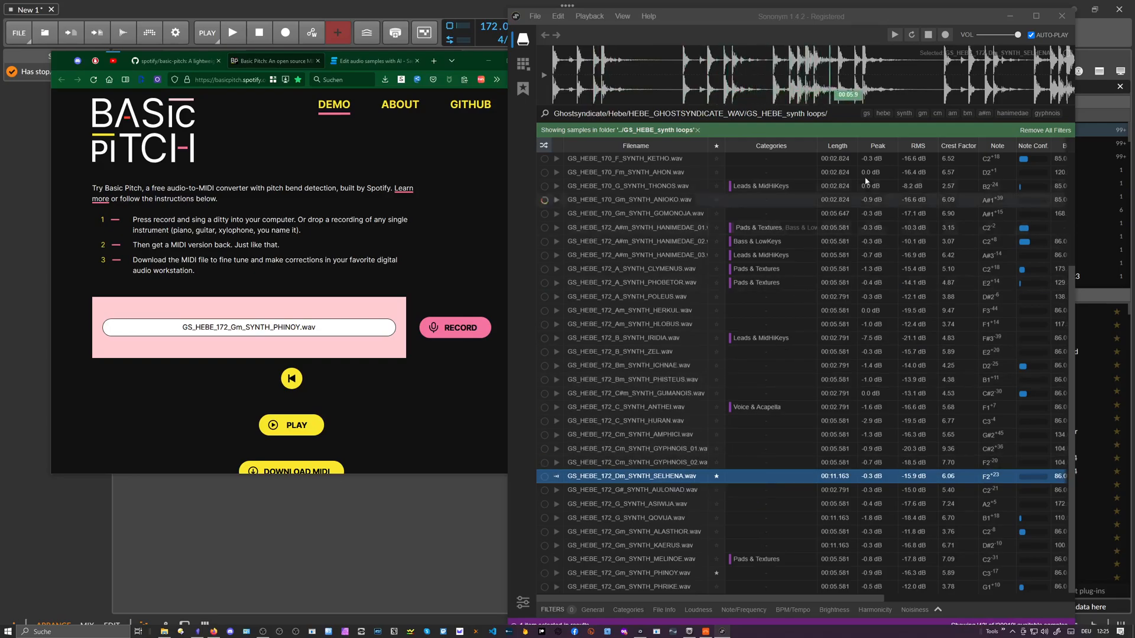
{"action": "left_click", "coordinate": [758, 94]}
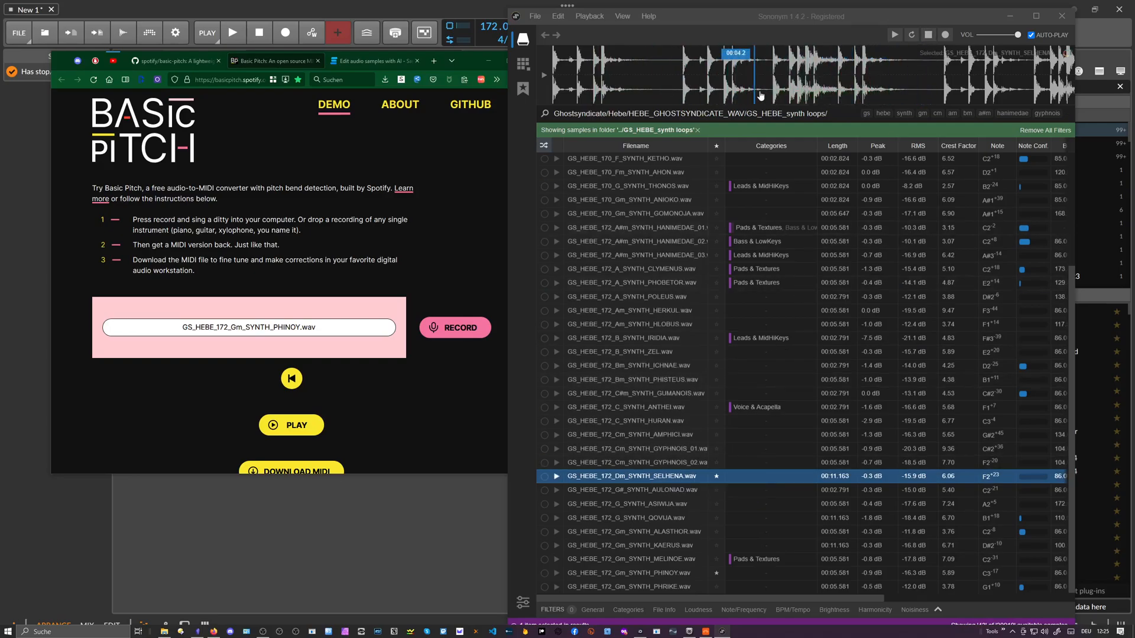
{"action": "left_click", "coordinate": [789, 87]}
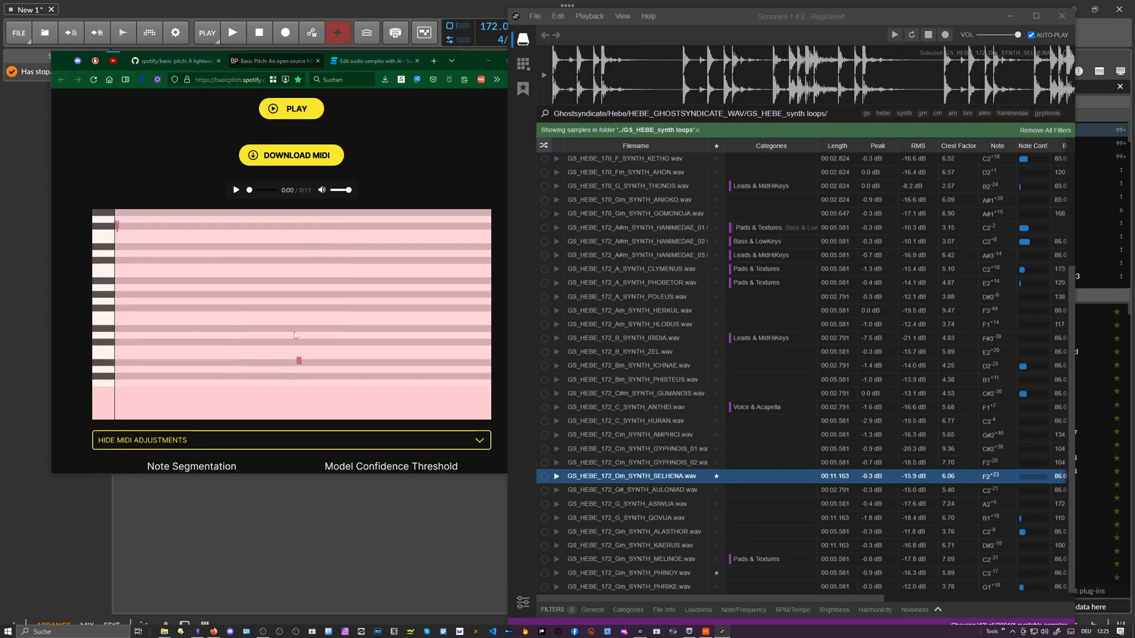
{"action": "mouse_move", "coordinate": [116, 225]}
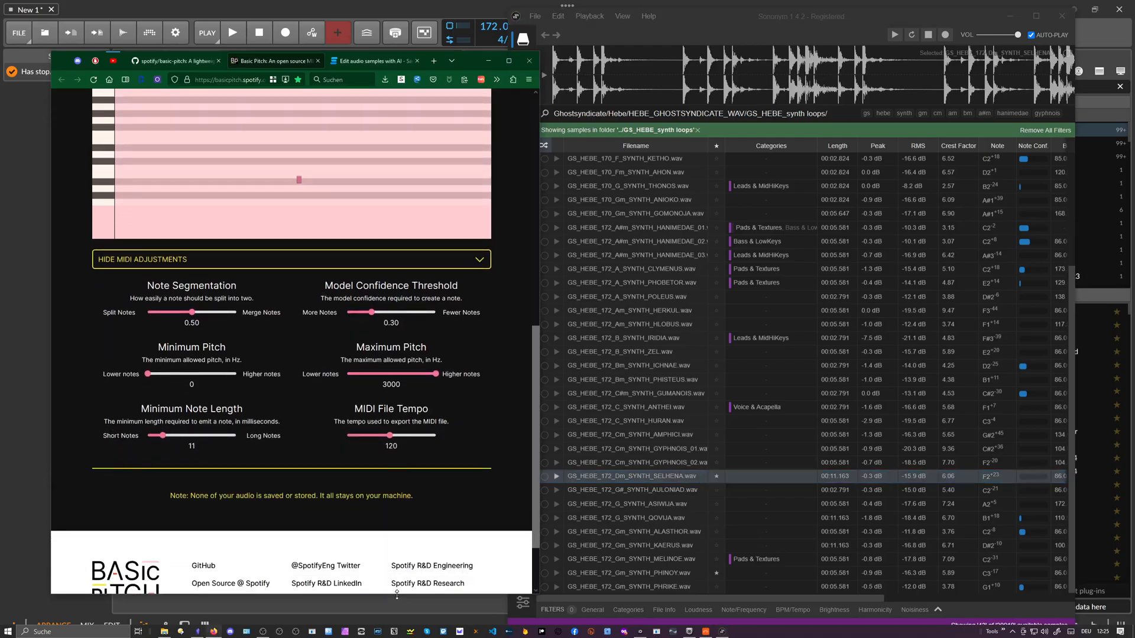
Transcribe the SELHENA loop in Basic Pitch and set its MIDI file tempo to 172
{"action": "scroll", "scroll_direction": "up", "scroll_amount": 3}
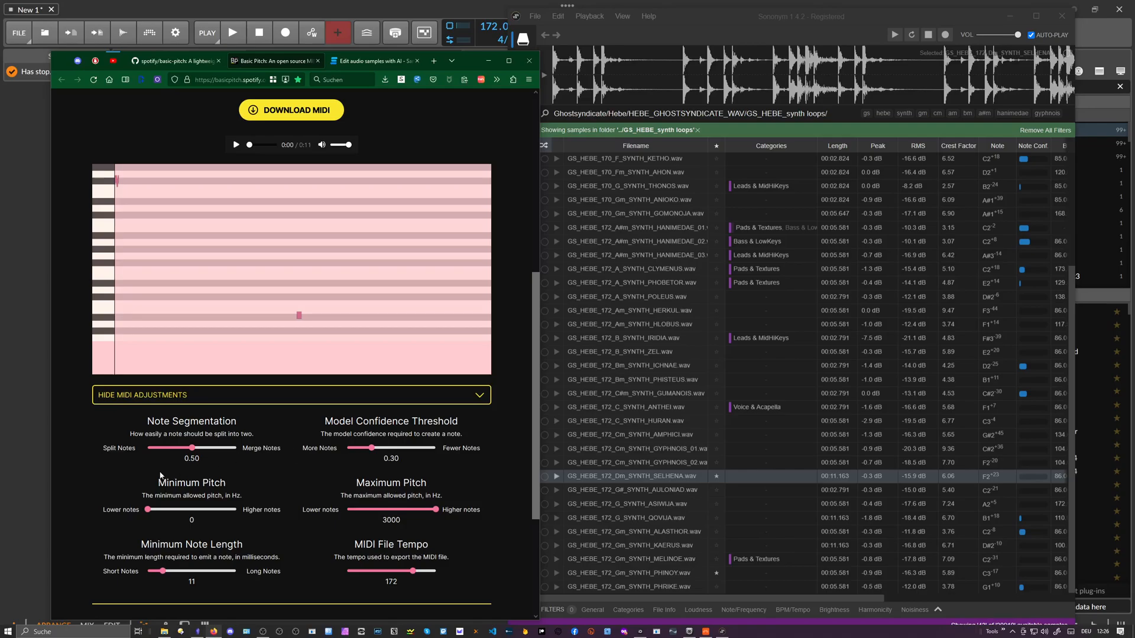
{"action": "mouse_move", "coordinate": [415, 432]}
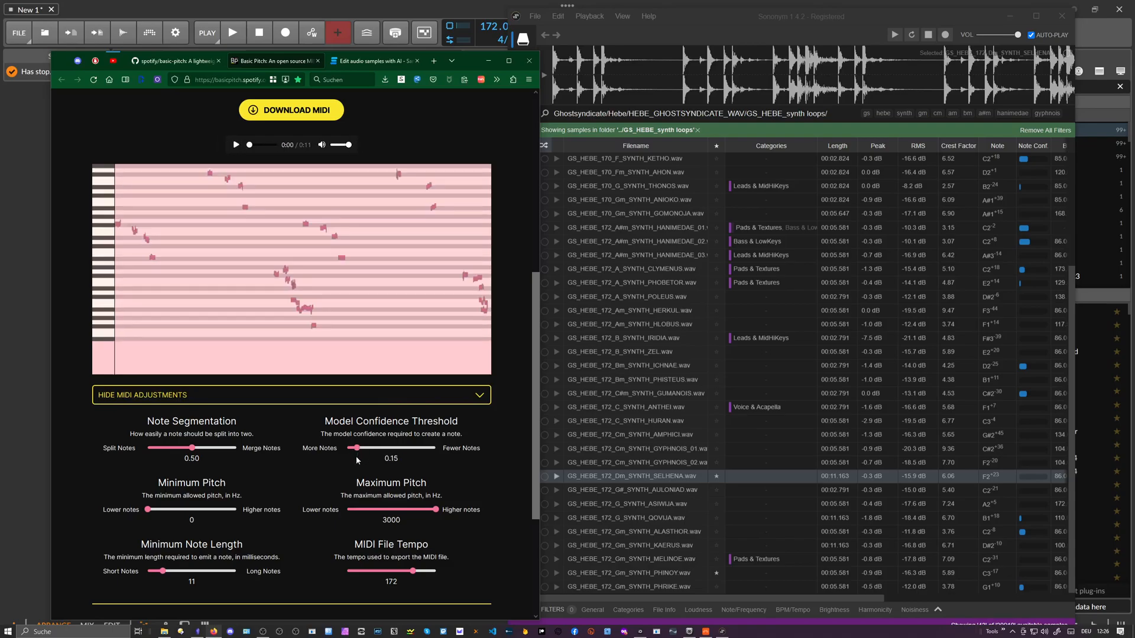
{"action": "mouse_move", "coordinate": [377, 422]}
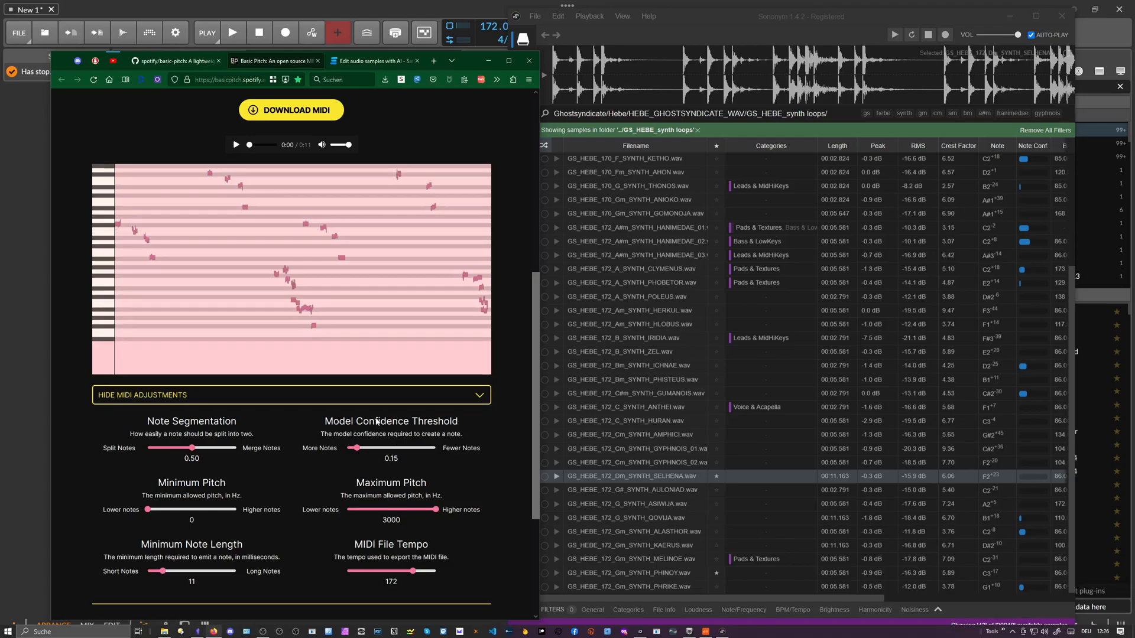
Lower the Model Confidence Threshold to 0.15 and preview the fuller transcription
{"action": "left_click", "coordinate": [291, 109]}
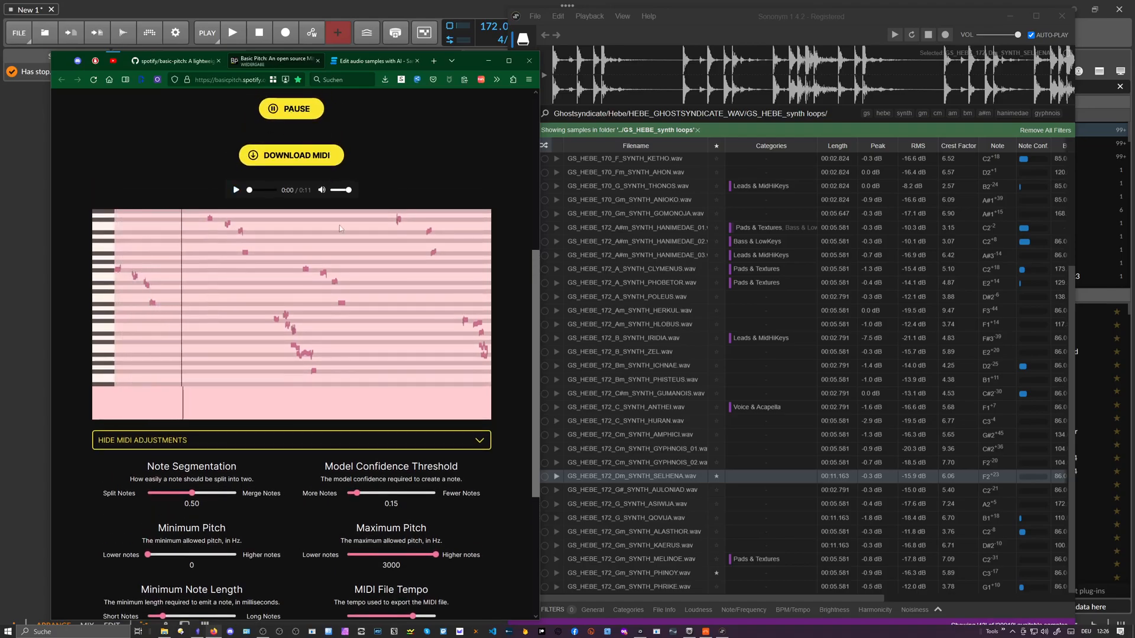
{"action": "left_click", "coordinate": [290, 109]}
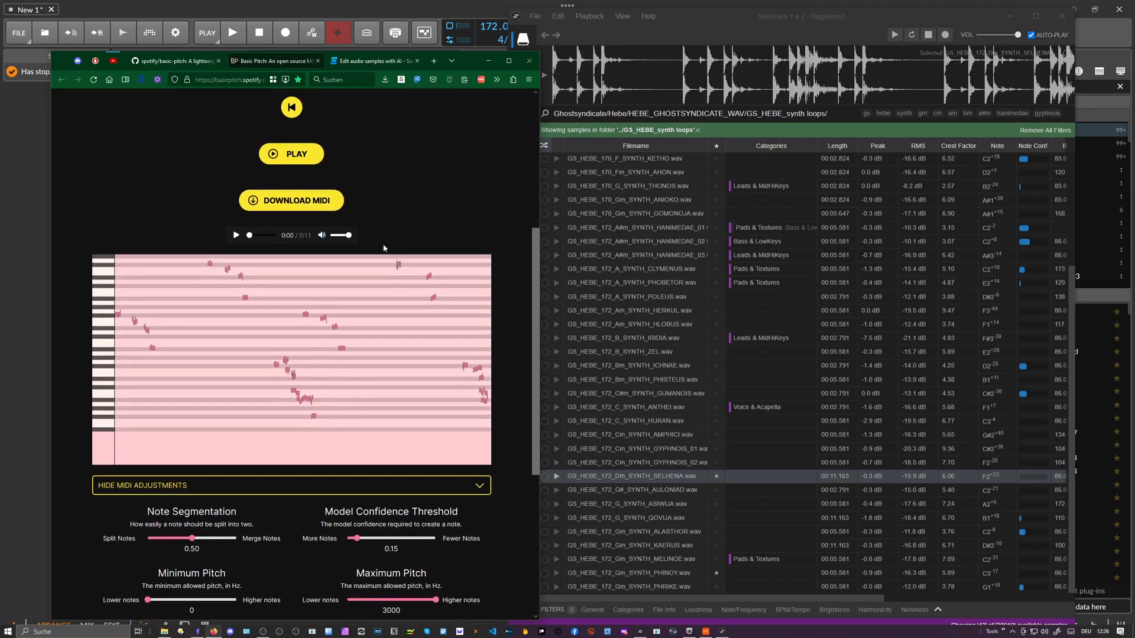
{"action": "mouse_move", "coordinate": [71, 237]}
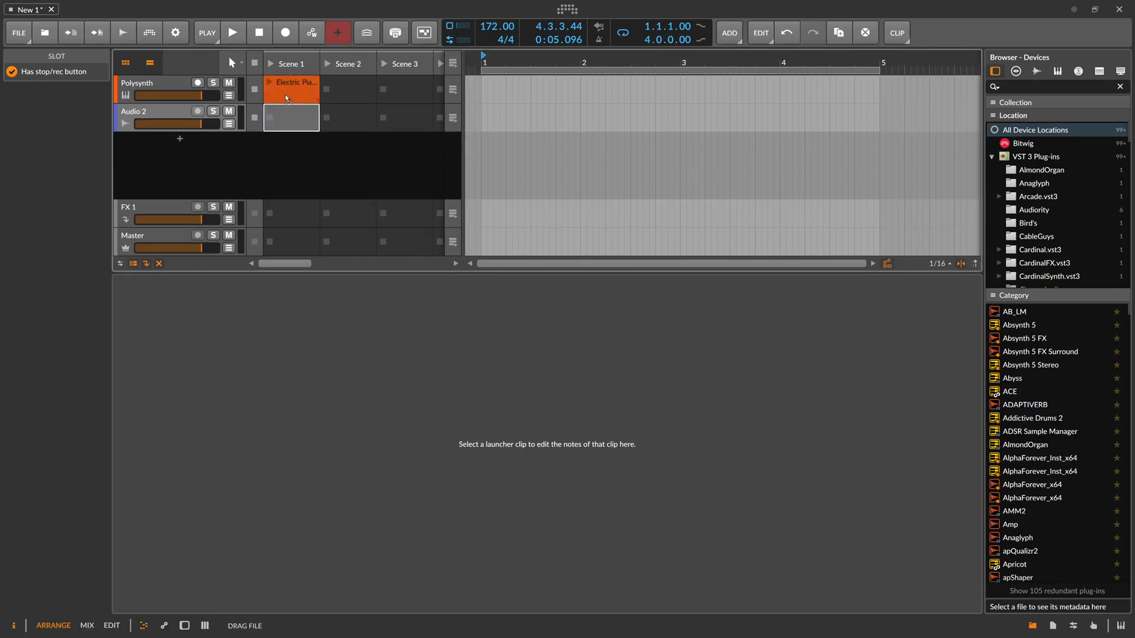
Toggle playback and put the 172 BPM SELHENA loop into Audio 2's Scene 1 slot
{"action": "left_click", "coordinate": [233, 33]}
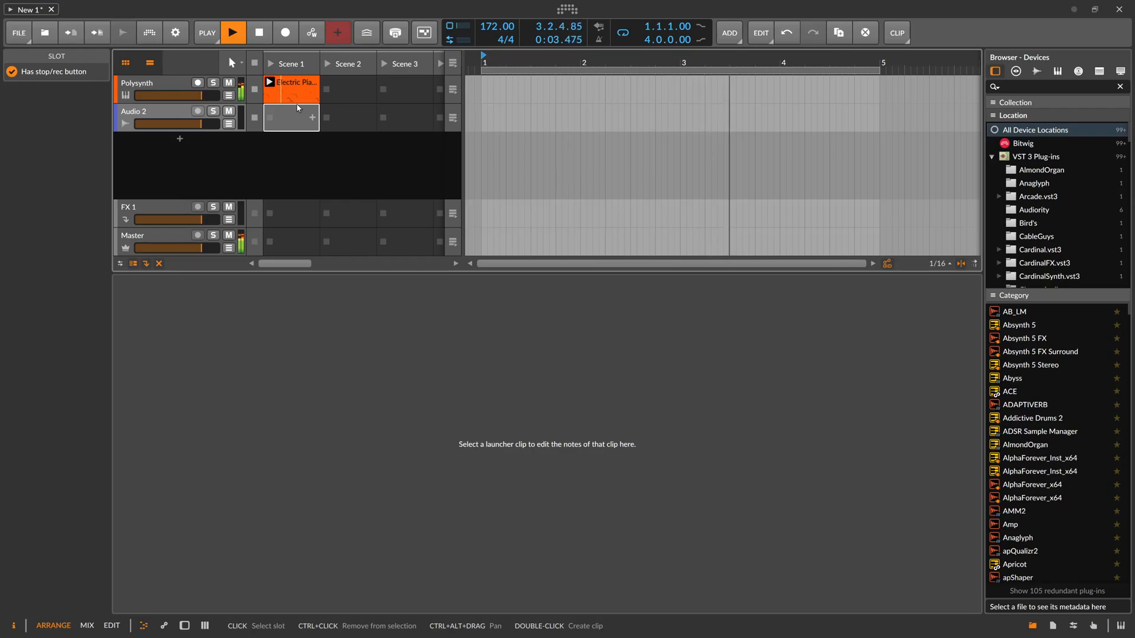
{"action": "left_click", "coordinate": [233, 33]}
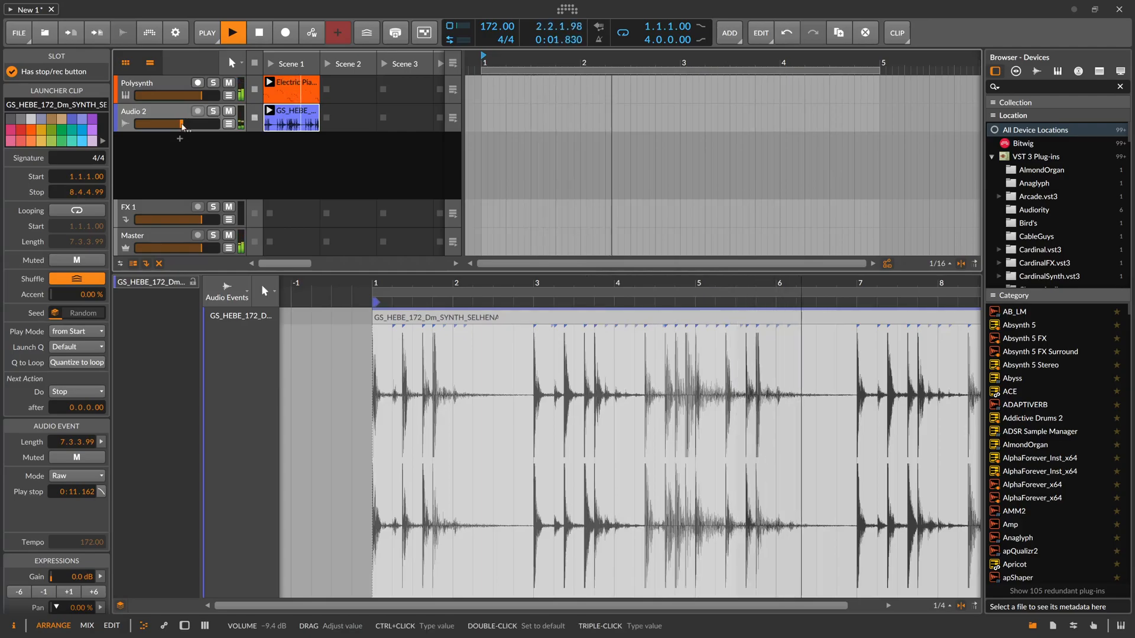
Open the Scene 1 Electric Piano 1 clip to view its converted SELHENA notes
{"action": "double_click", "coordinate": [291, 90]}
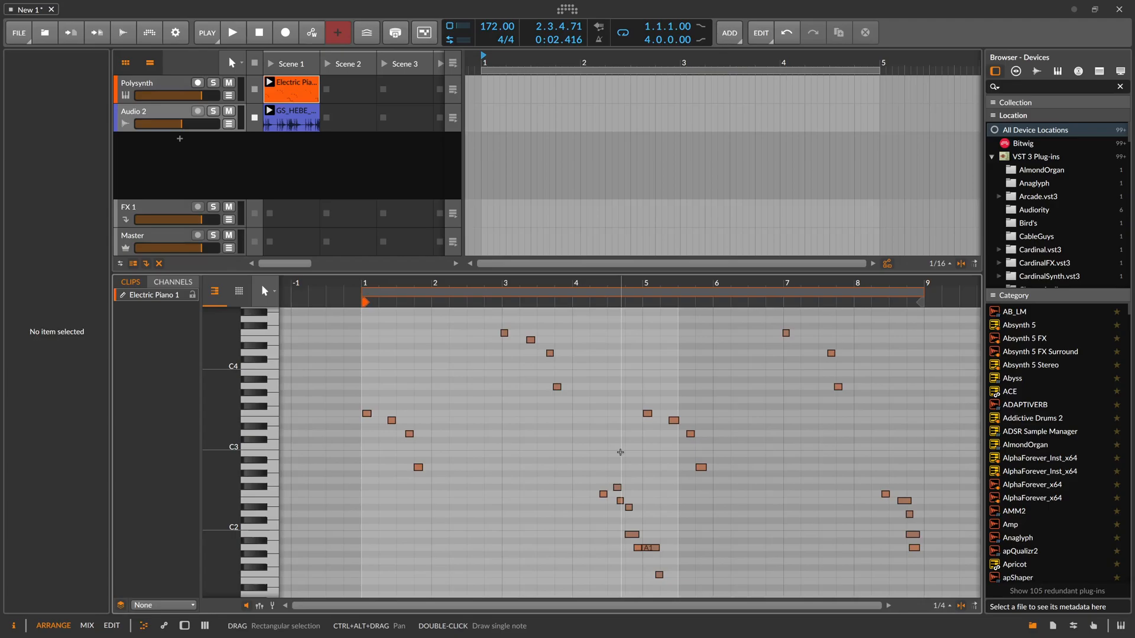
{"action": "mouse_move", "coordinate": [526, 559]}
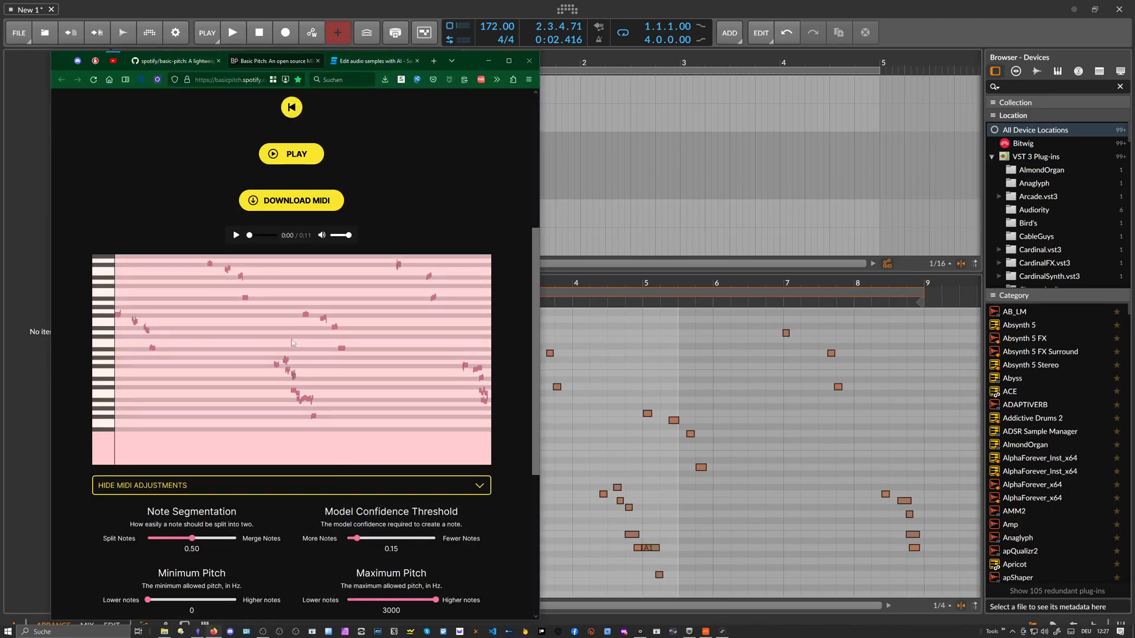
{"action": "mouse_move", "coordinate": [275, 365]}
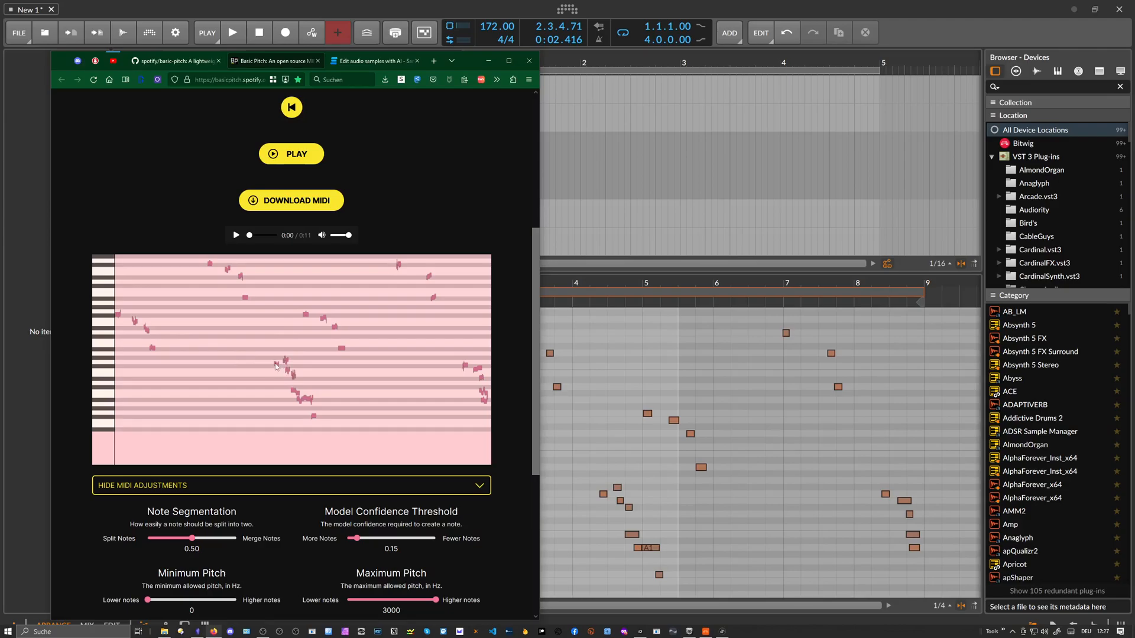
Scroll through the SELHENA loop's MIDI adjustment settings in Basic Pitch, then back to the top
{"action": "scroll", "scroll_direction": "down", "scroll_amount": 3}
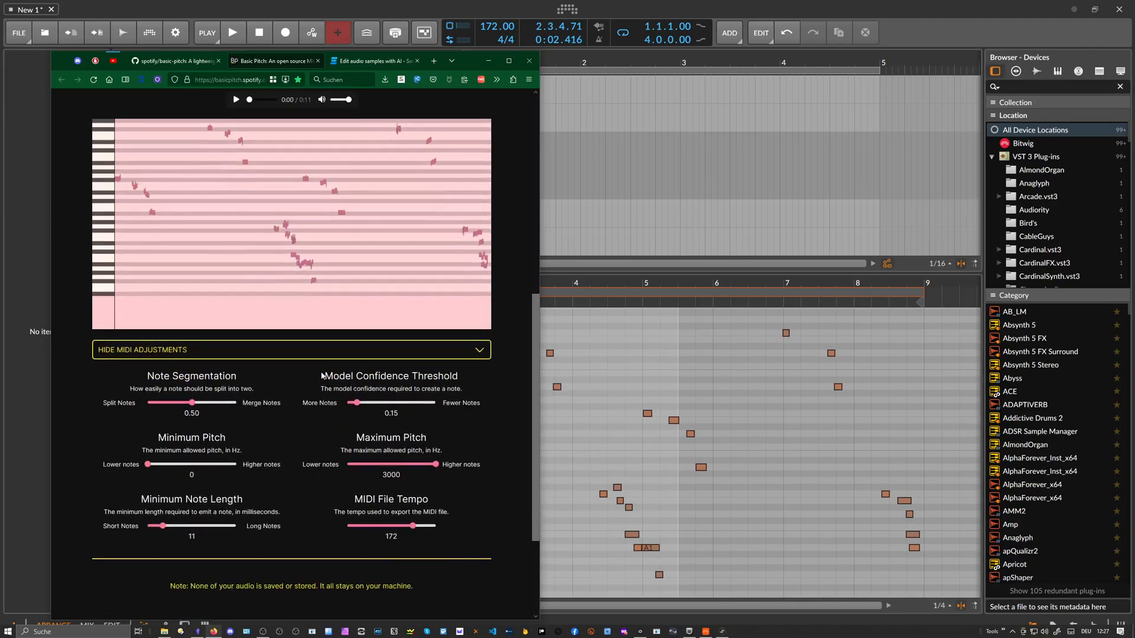
{"action": "scroll", "scroll_direction": "down", "scroll_amount": 3}
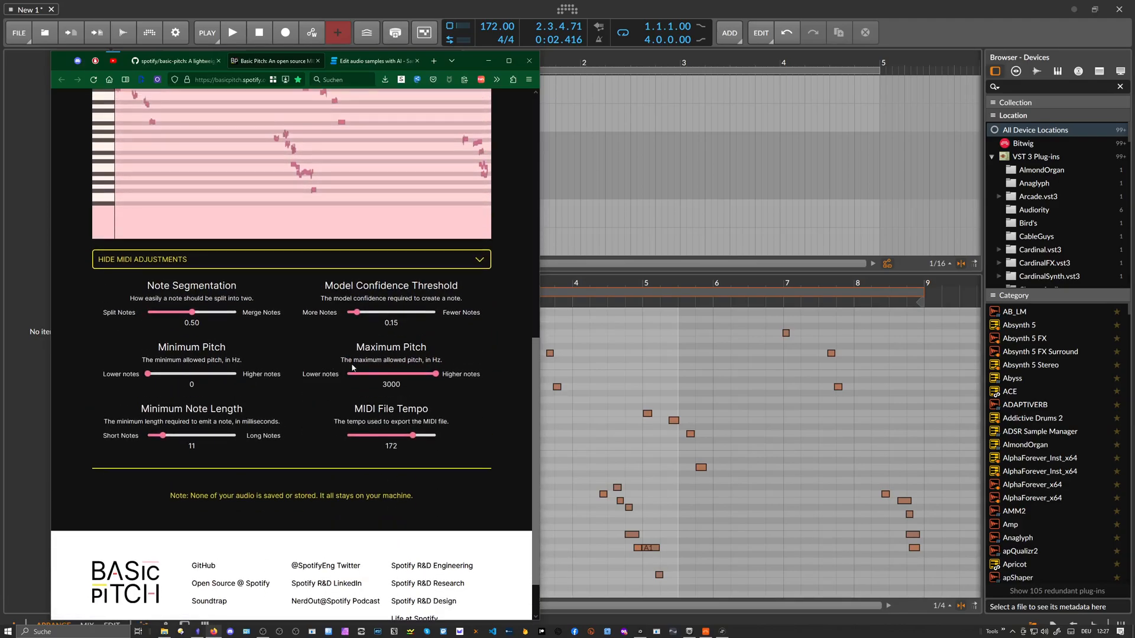
{"action": "scroll", "scroll_direction": "up", "scroll_amount": 3}
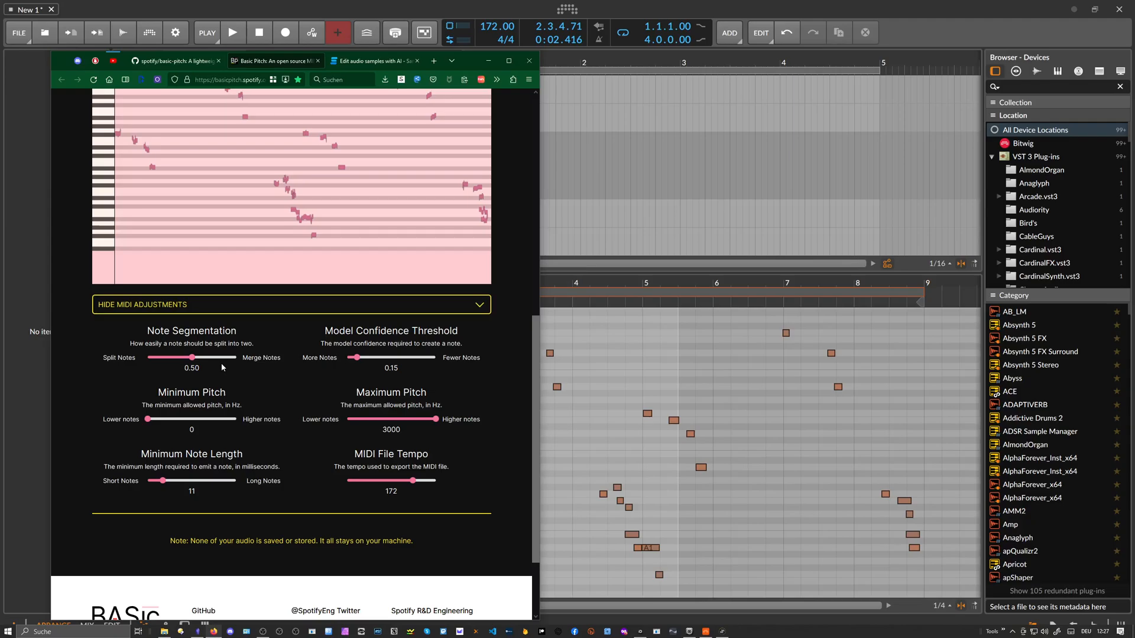
{"action": "scroll", "scroll_direction": "up", "scroll_amount": 3}
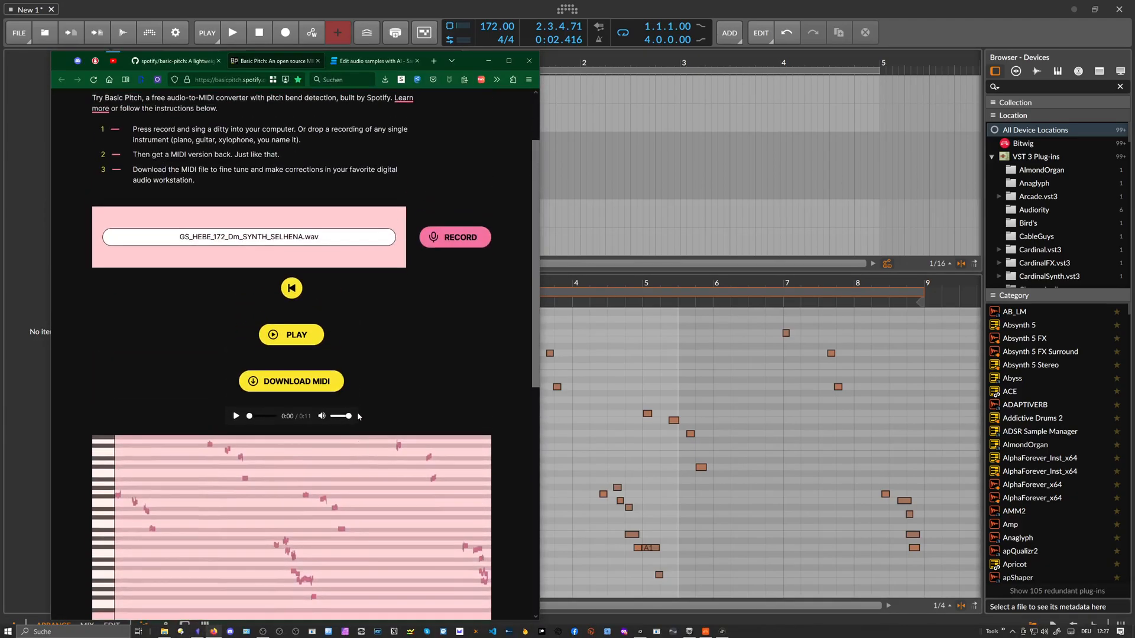
{"action": "scroll", "scroll_direction": "up", "scroll_amount": 3}
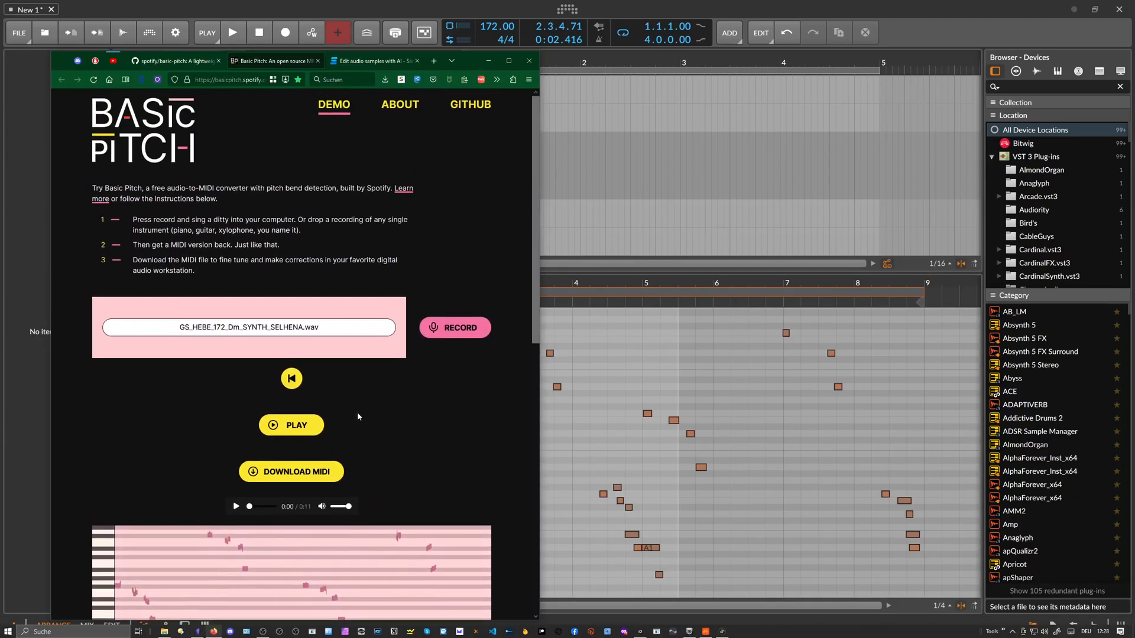
{"action": "mouse_move", "coordinate": [316, 357]}
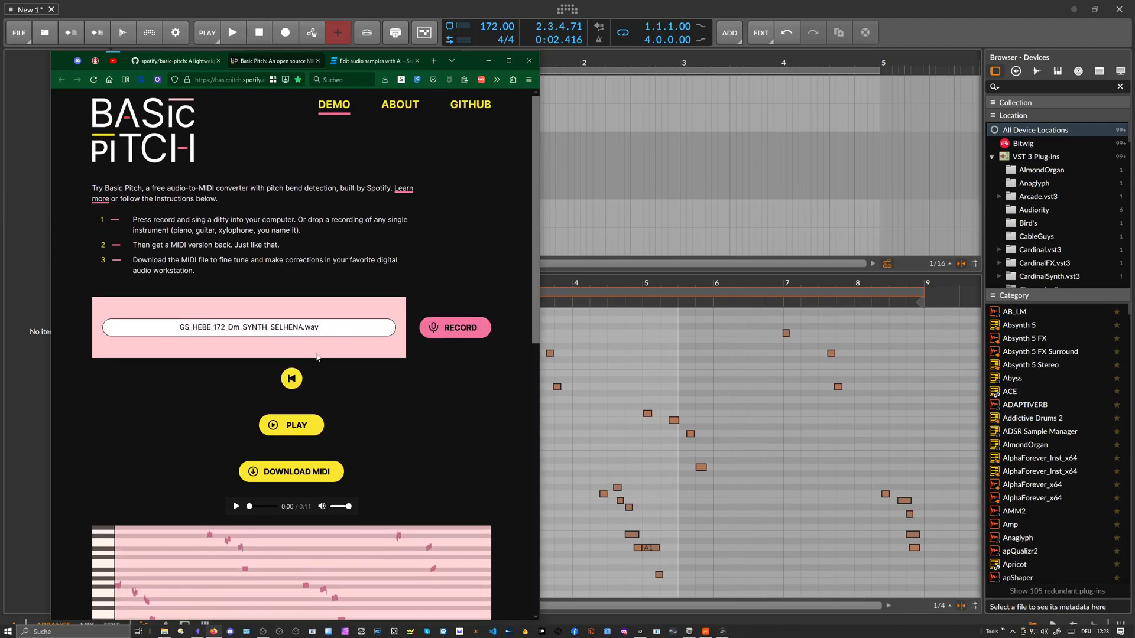
{"action": "mouse_move", "coordinate": [305, 237]}
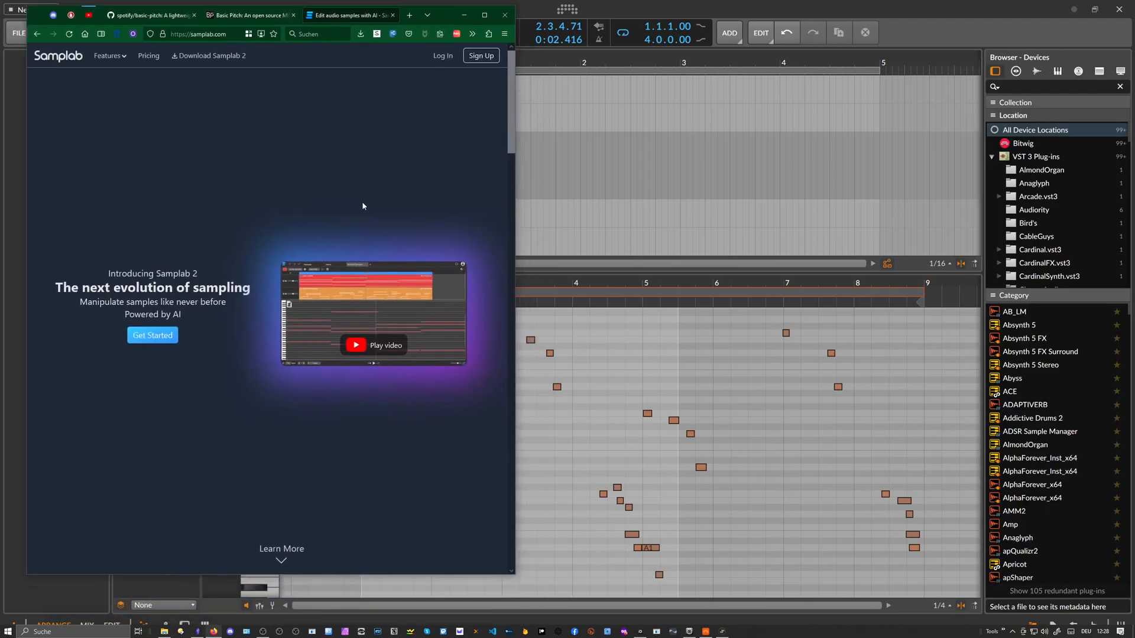
Browse Samplab 2's feature sections, then return to the Basic Pitch SELHENA demo tab
{"action": "scroll", "scroll_direction": "down", "scroll_amount": 3}
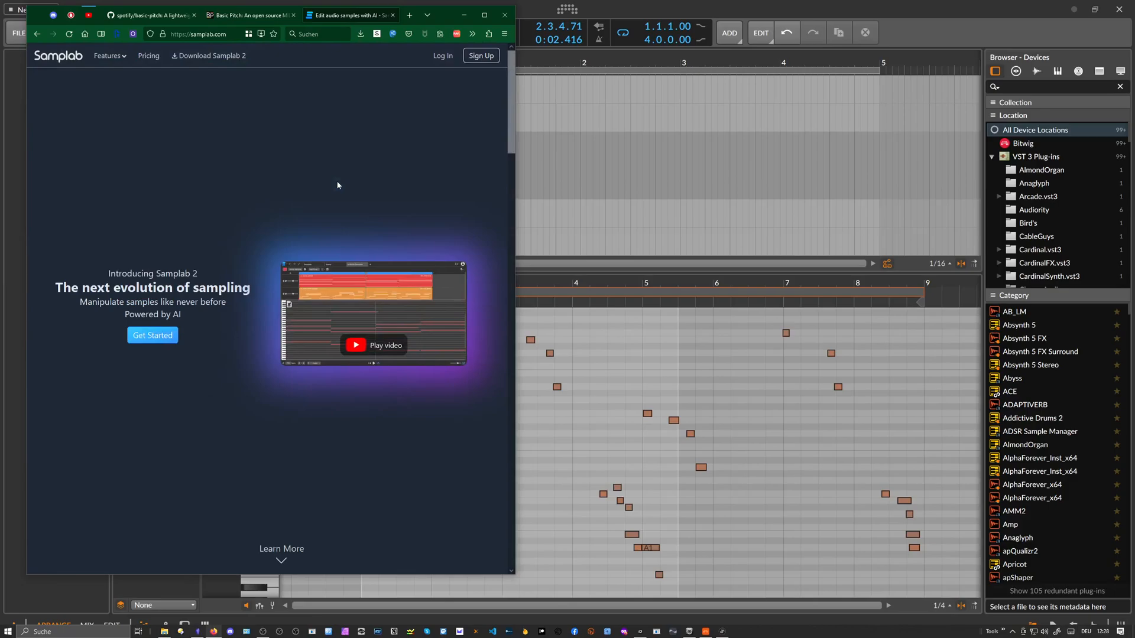
{"action": "scroll", "scroll_direction": "down", "scroll_amount": 3}
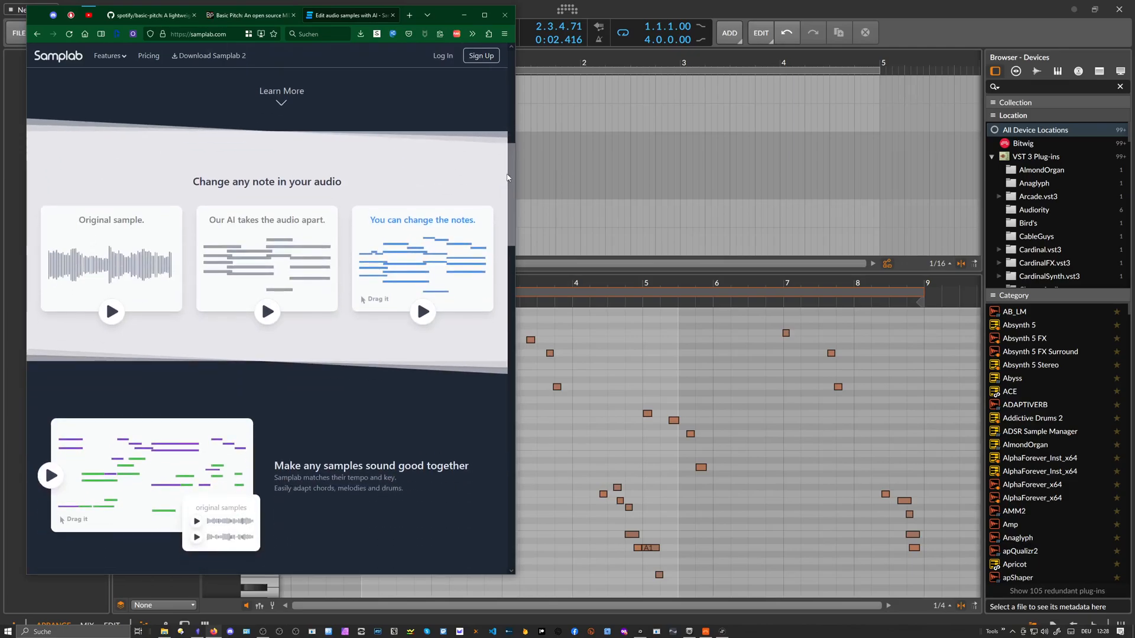
{"action": "mouse_move", "coordinate": [467, 189]}
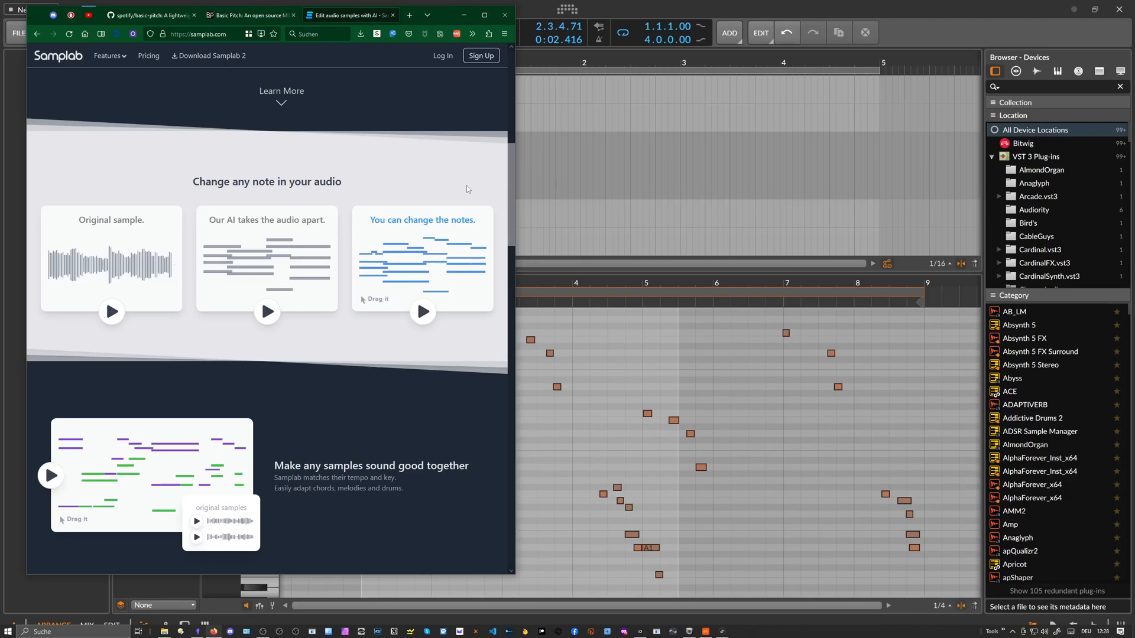
{"action": "scroll", "scroll_direction": "down", "scroll_amount": 3}
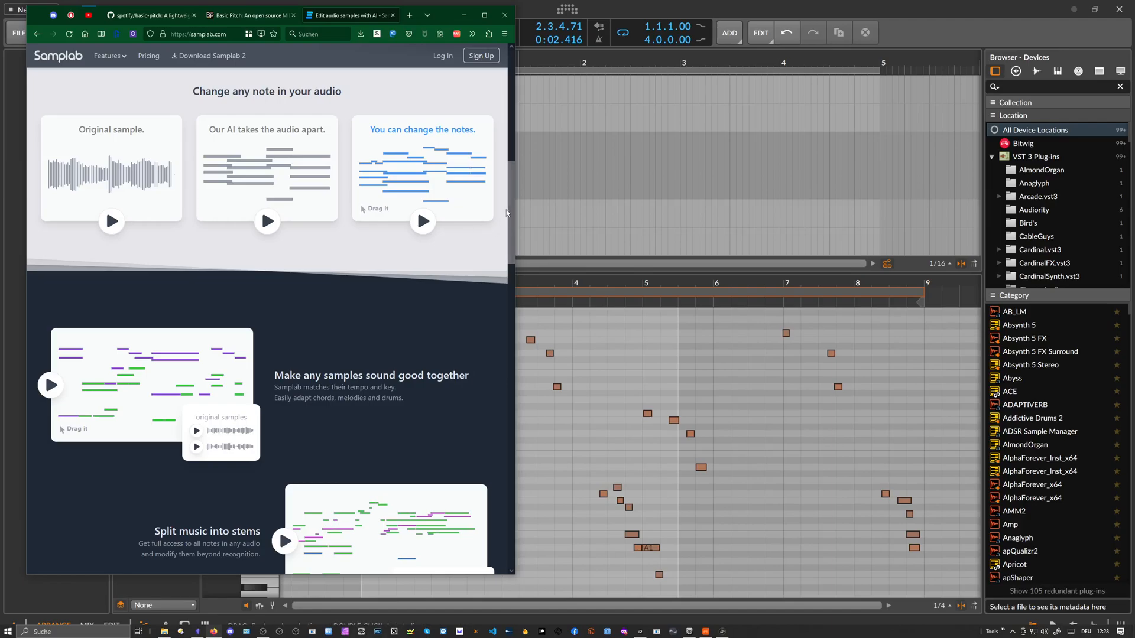
{"action": "mouse_move", "coordinate": [485, 225]}
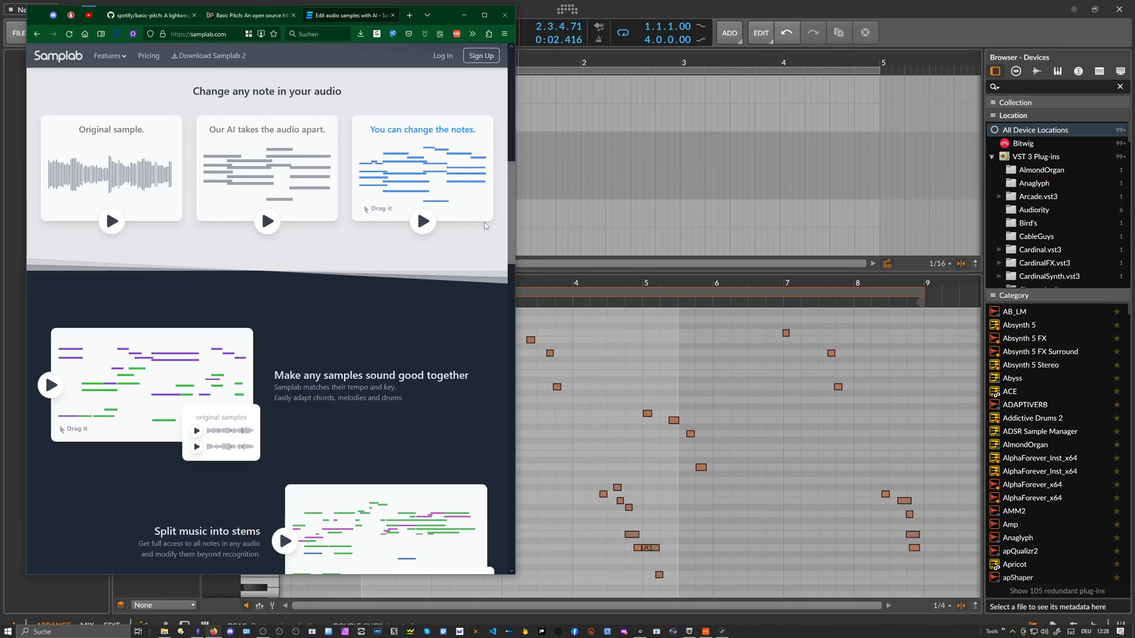
{"action": "scroll", "scroll_direction": "down", "scroll_amount": 3}
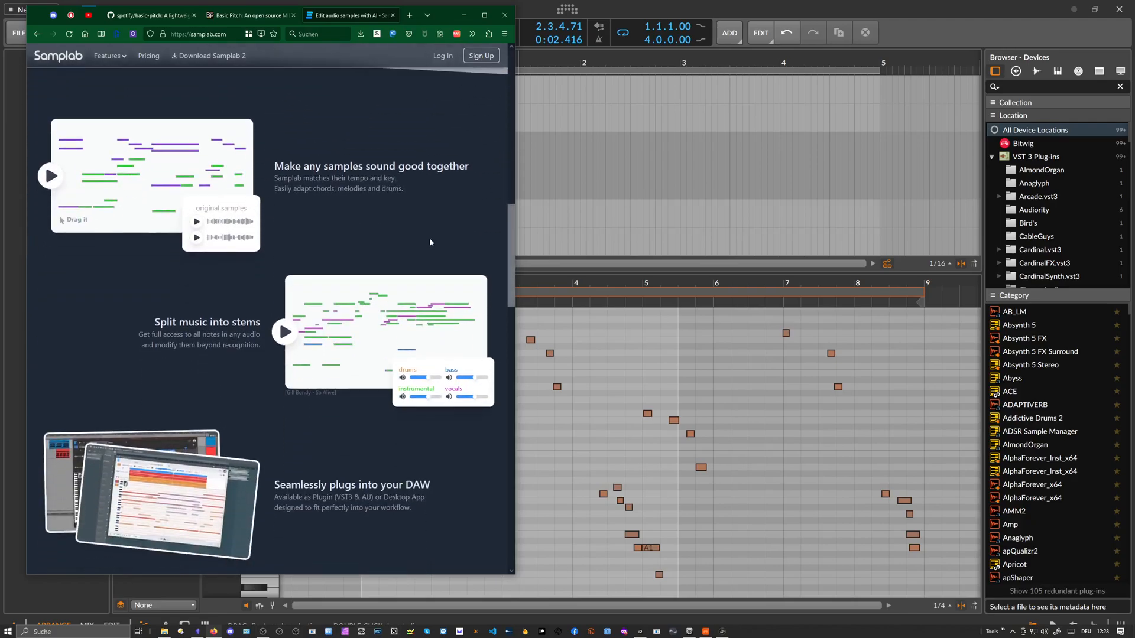
{"action": "mouse_move", "coordinate": [397, 239]}
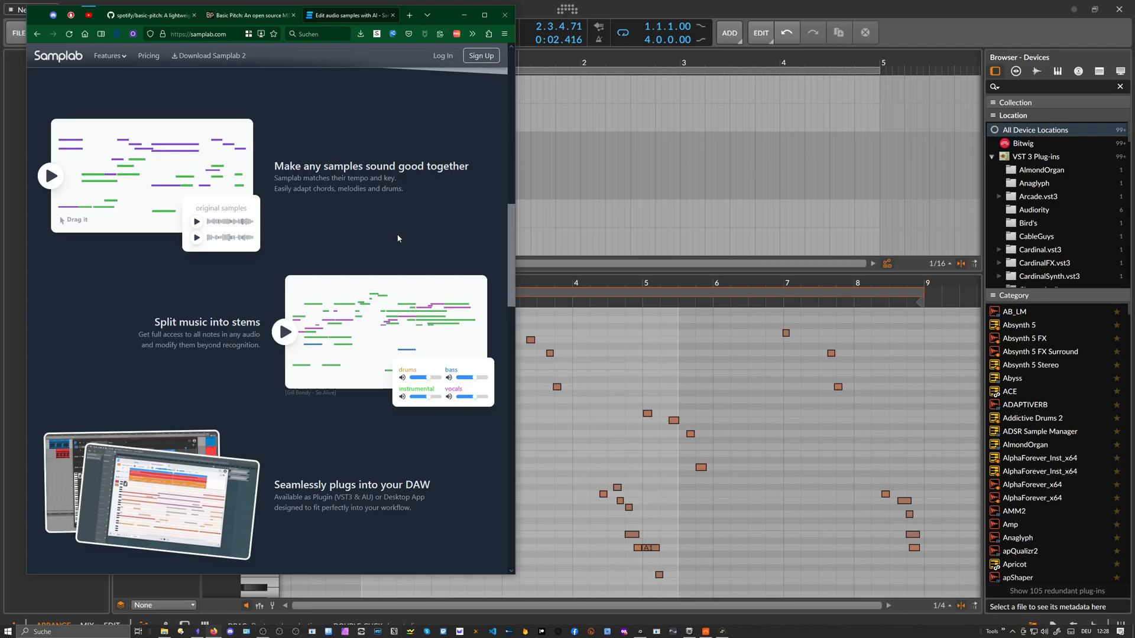
{"action": "mouse_move", "coordinate": [372, 254]}
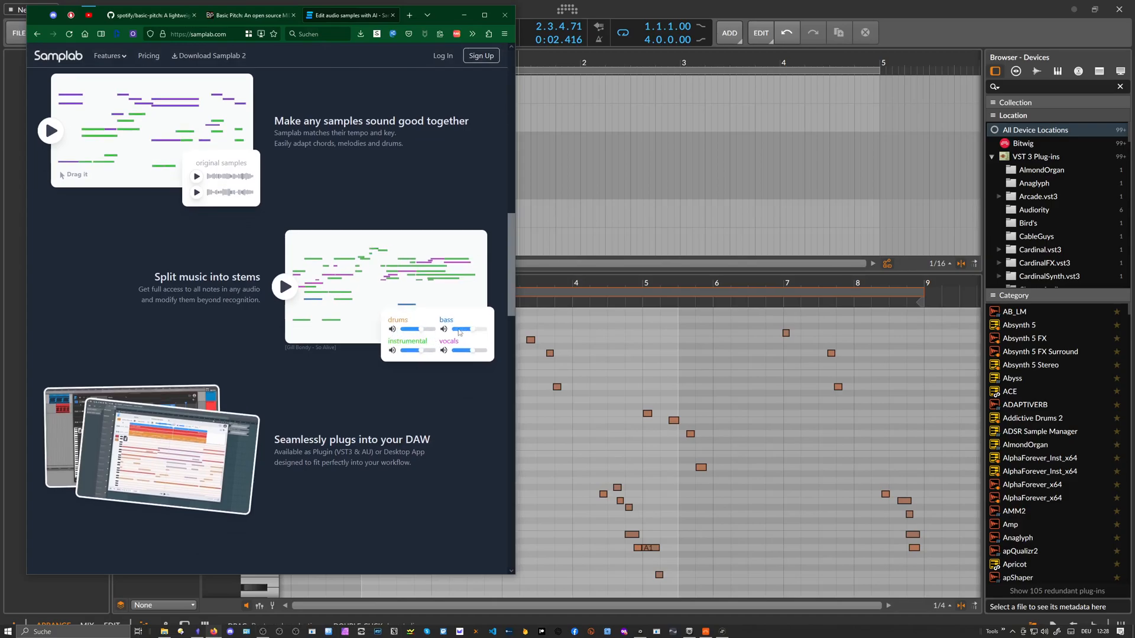
{"action": "scroll", "scroll_direction": "down", "scroll_amount": 3}
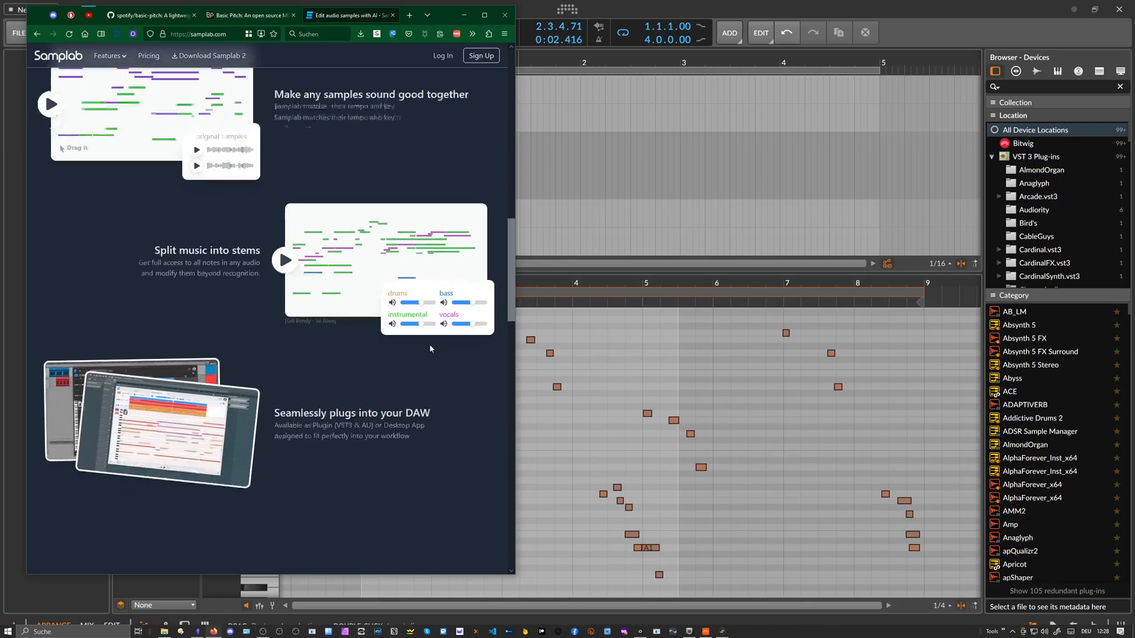
{"action": "scroll", "scroll_direction": "down", "scroll_amount": 3}
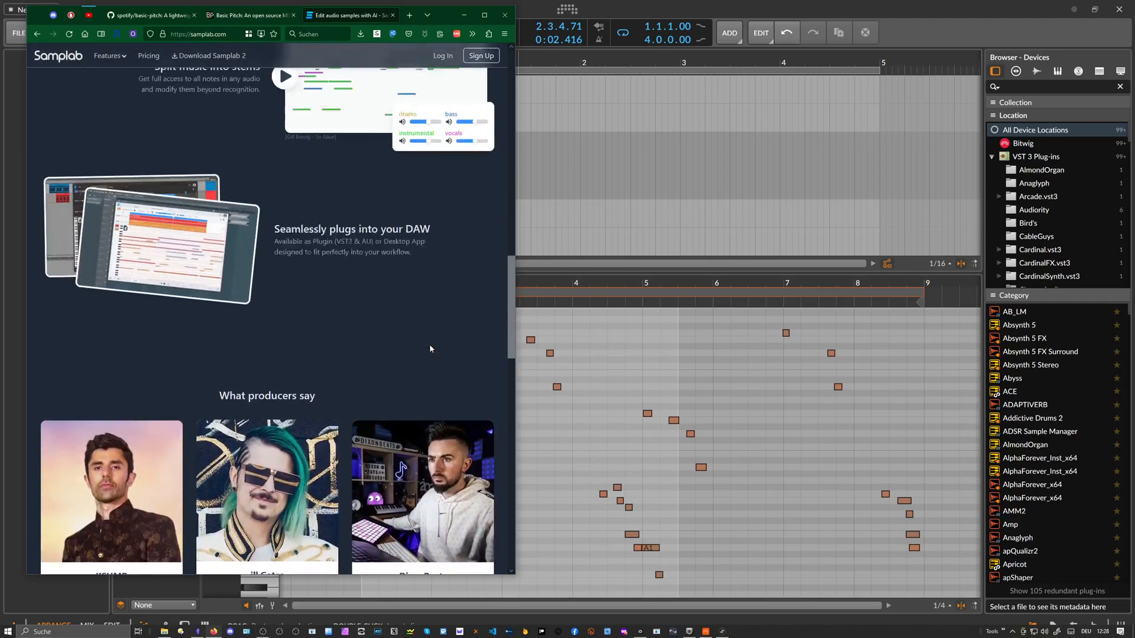
{"action": "scroll", "scroll_direction": "up", "scroll_amount": 3}
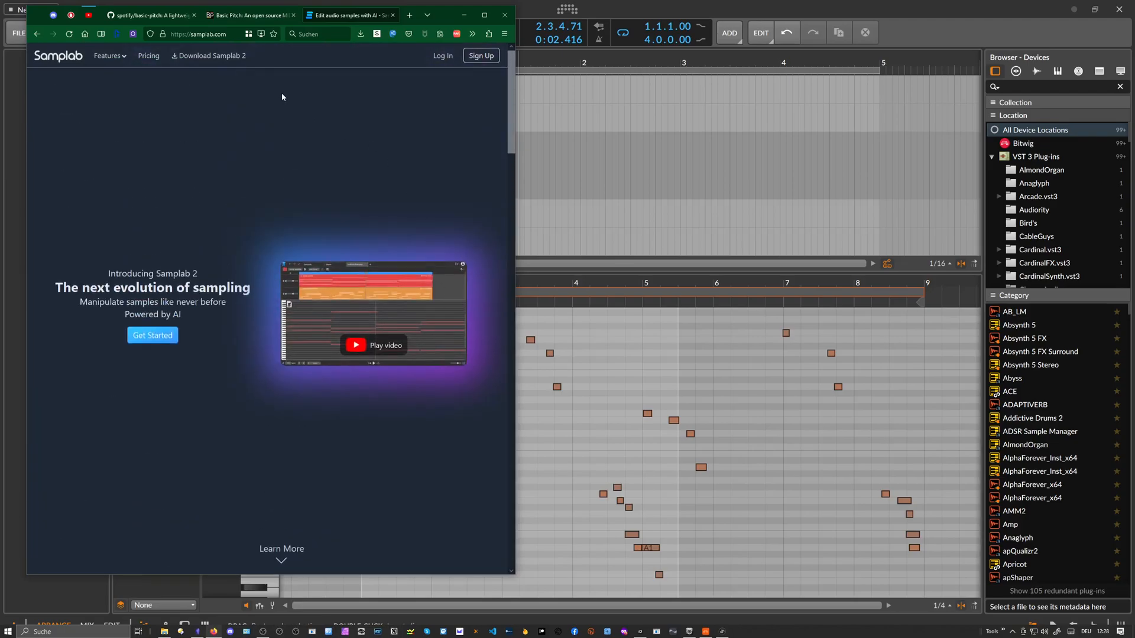
{"action": "left_click", "coordinate": [249, 15]}
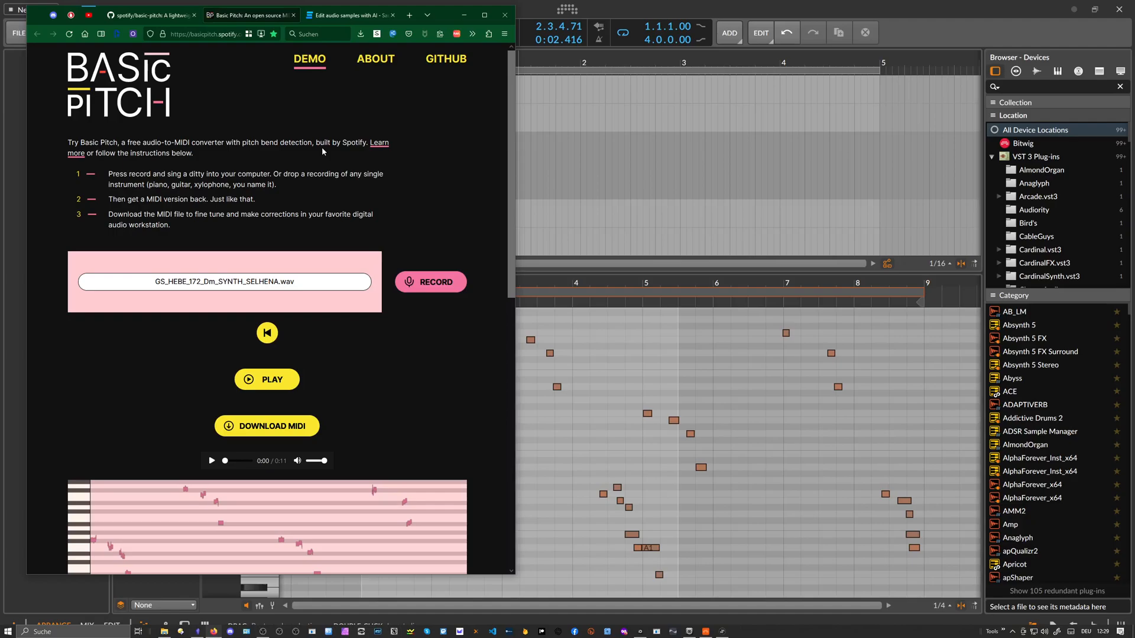
{"action": "mouse_move", "coordinate": [379, 226]}
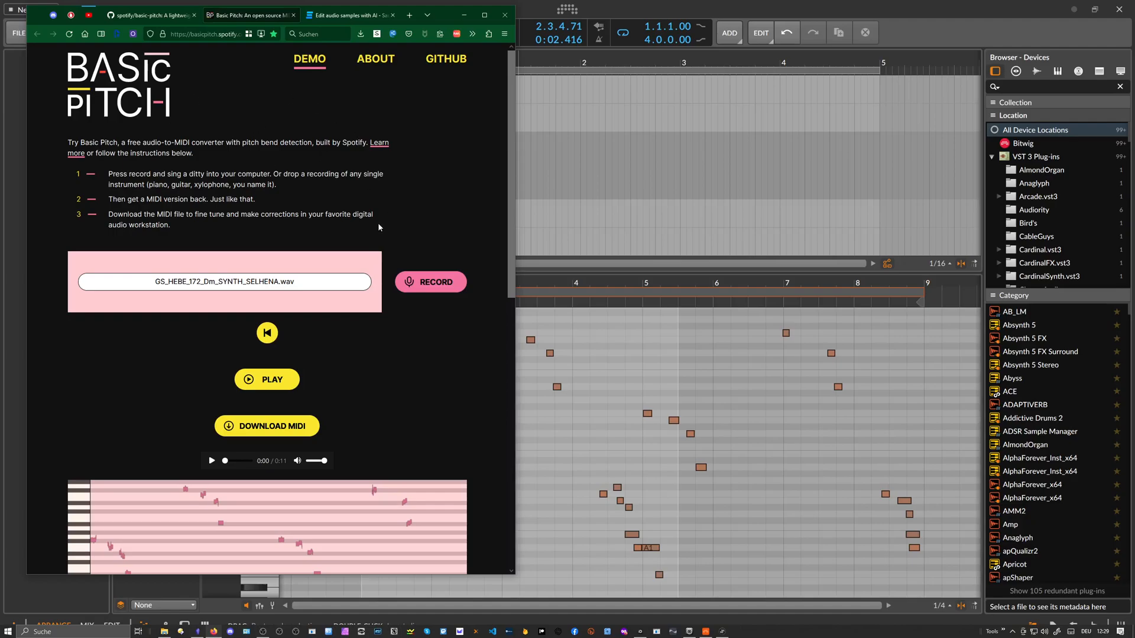
{"action": "mouse_move", "coordinate": [242, 91]}
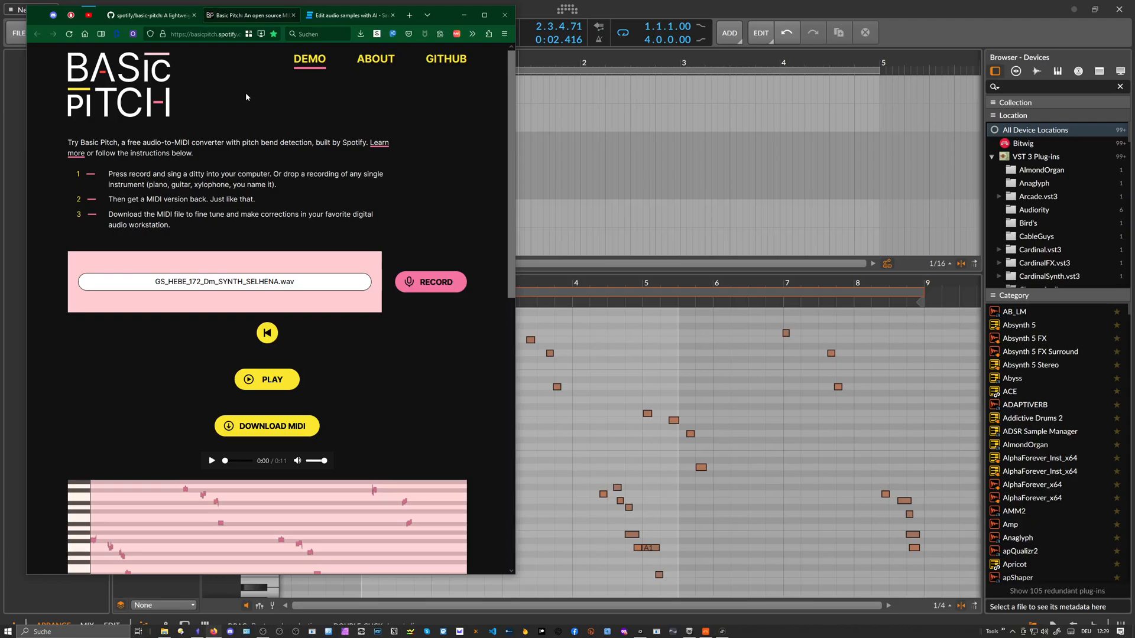
{"action": "mouse_move", "coordinate": [222, 96]}
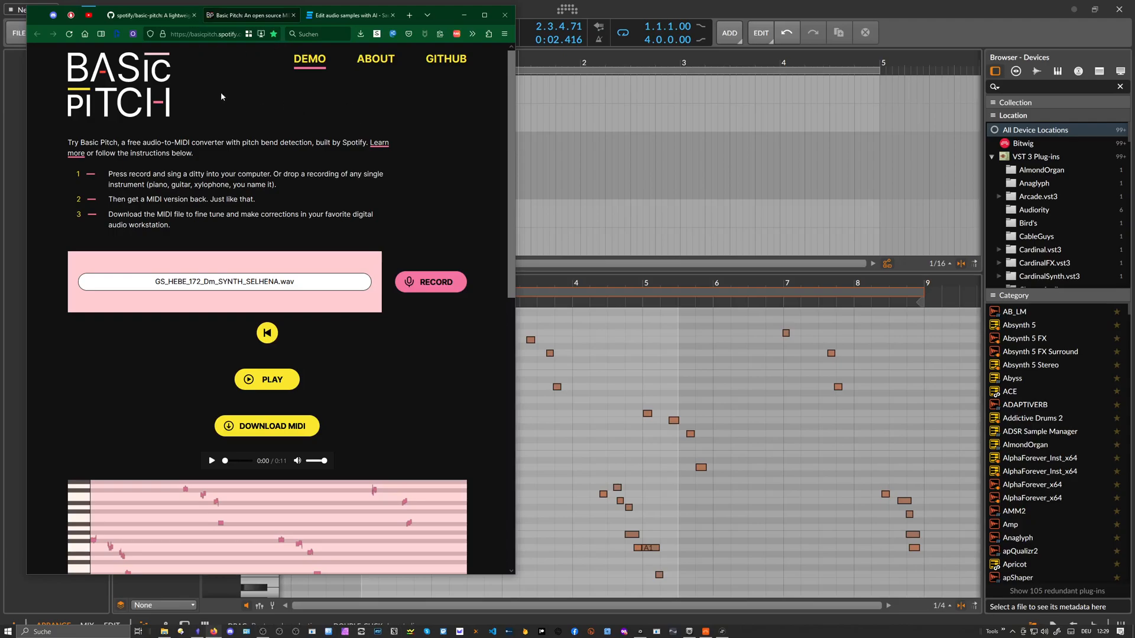
{"action": "mouse_move", "coordinate": [234, 68]}
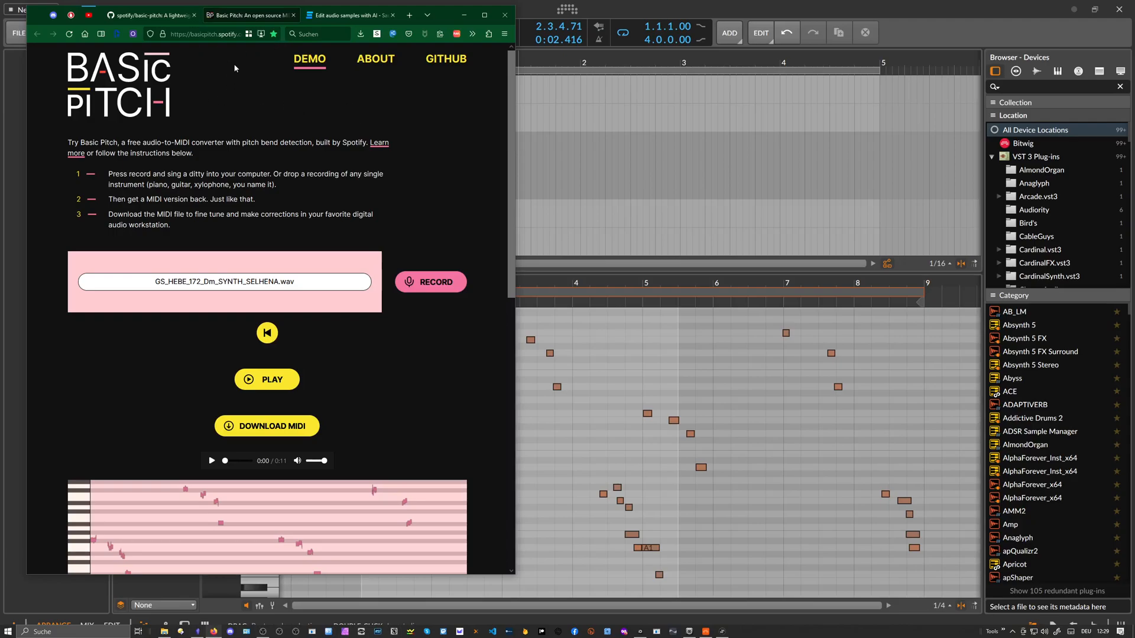